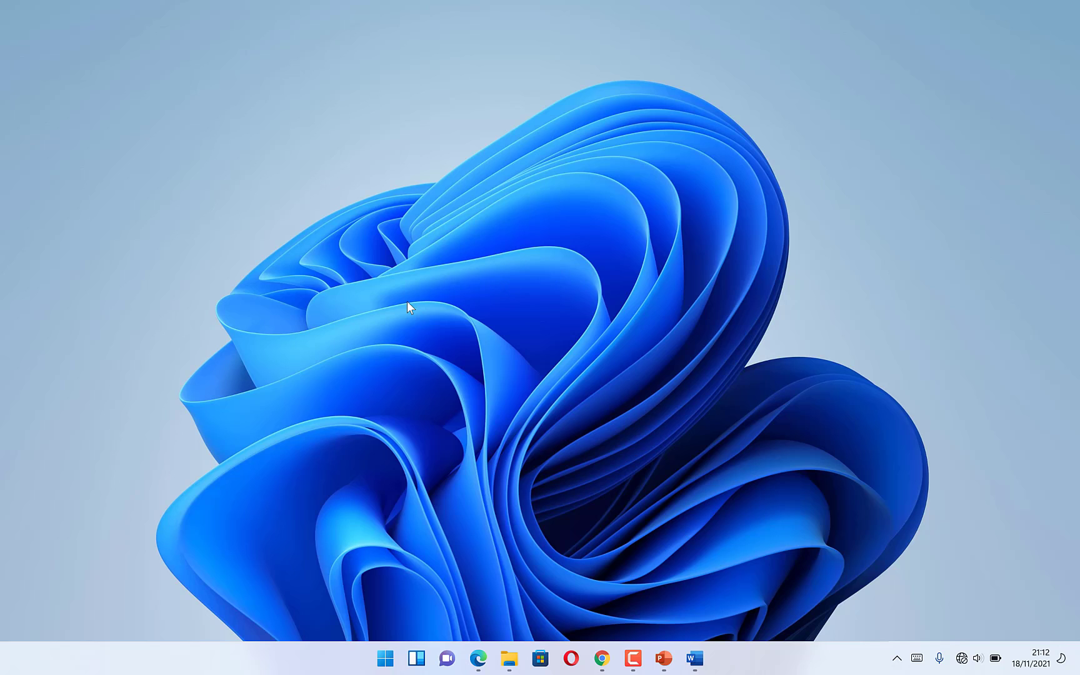
pyautogui.moveTo(488, 471)
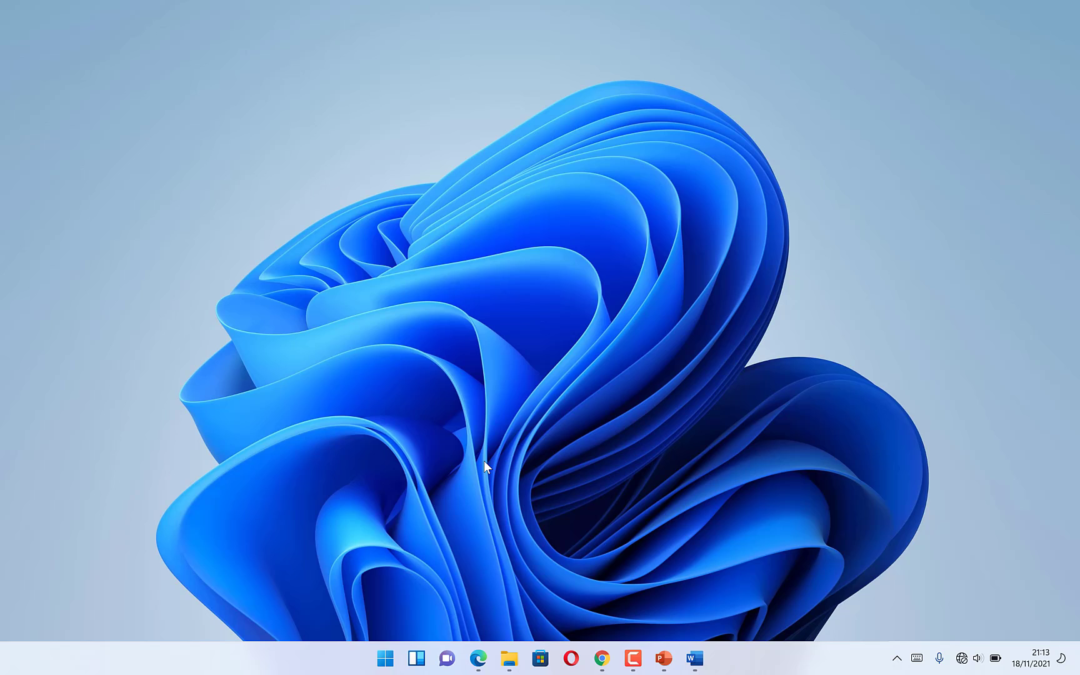
pyautogui.moveTo(562, 623)
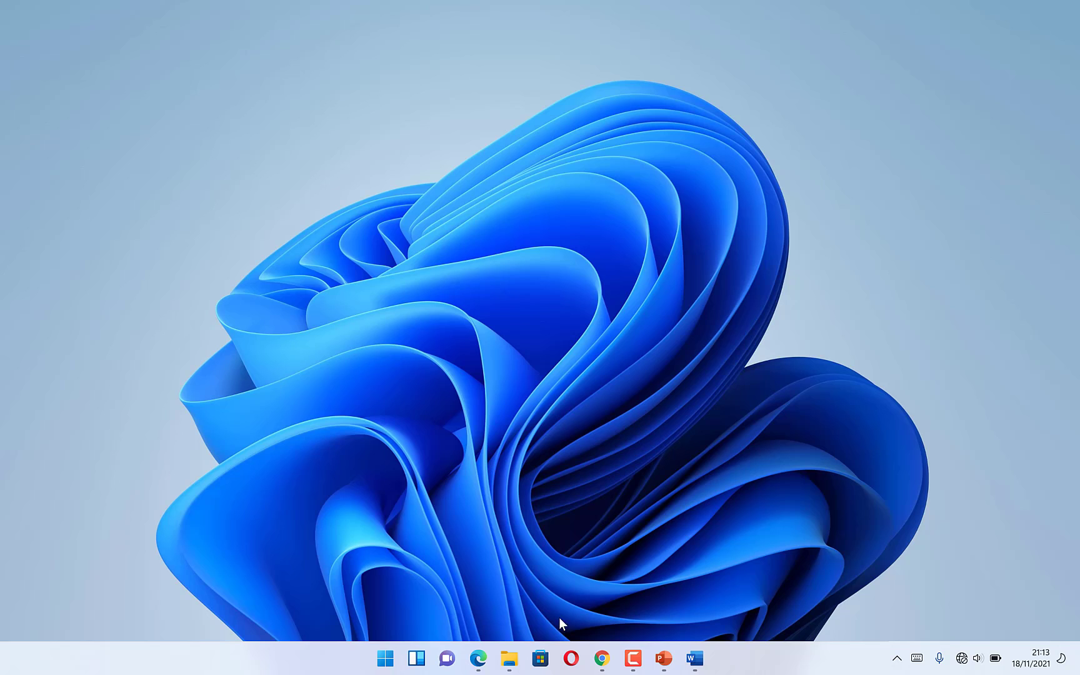
pyautogui.moveTo(663, 659)
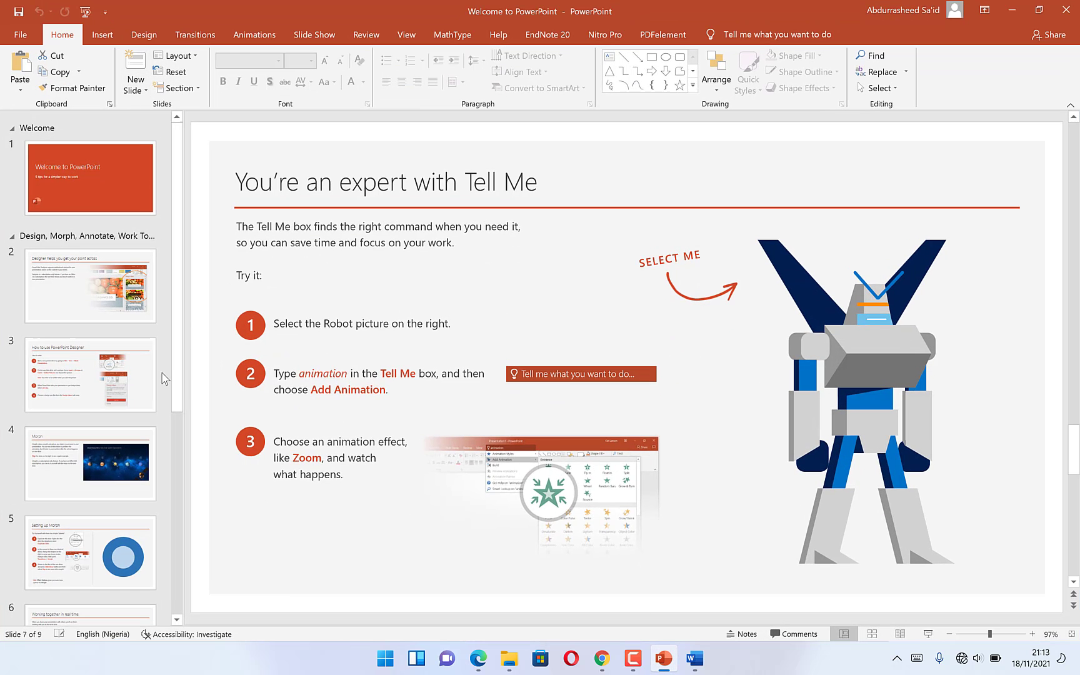
# Browse the title slide and two later slides, then go to the File backstage view
pyautogui.click(90, 177)
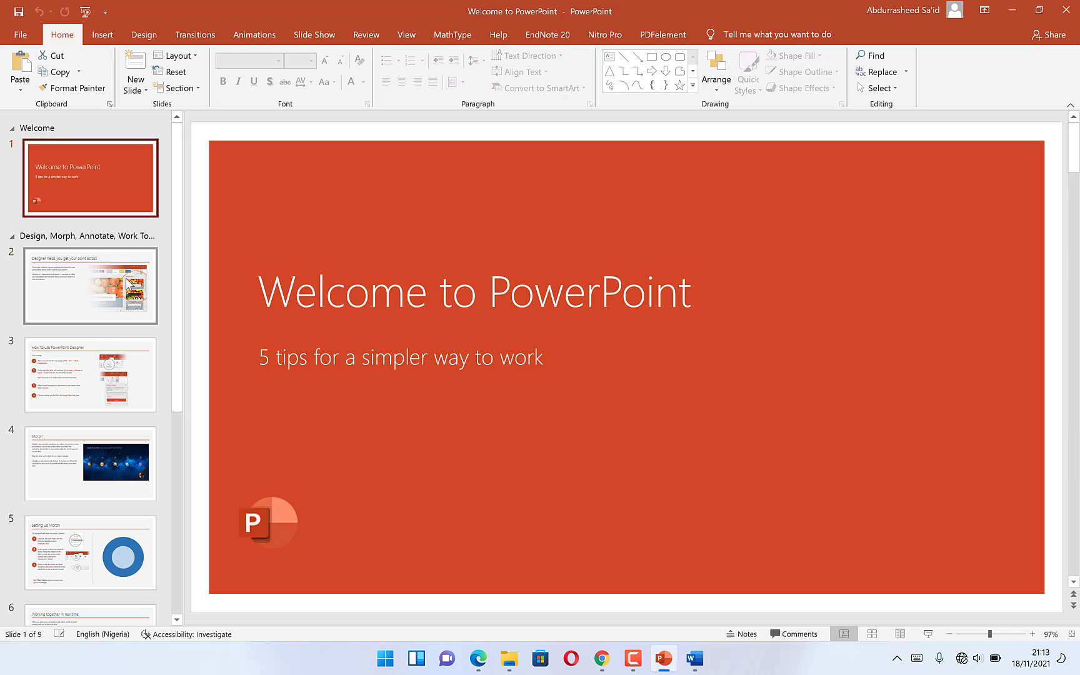
pyautogui.click(90, 552)
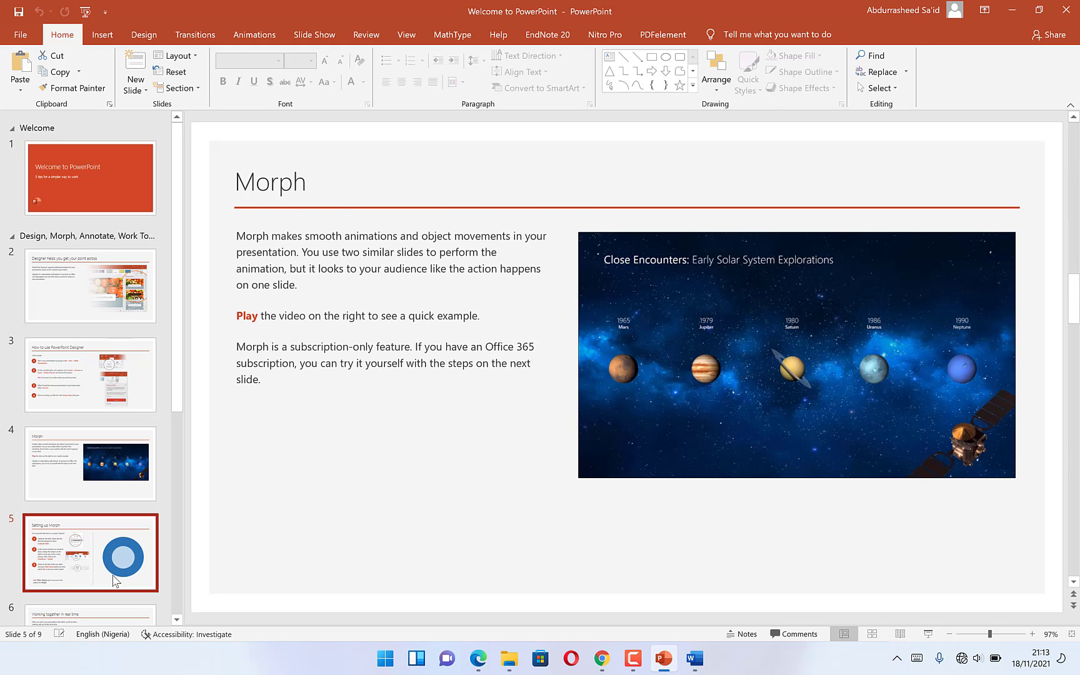
pyautogui.click(90, 592)
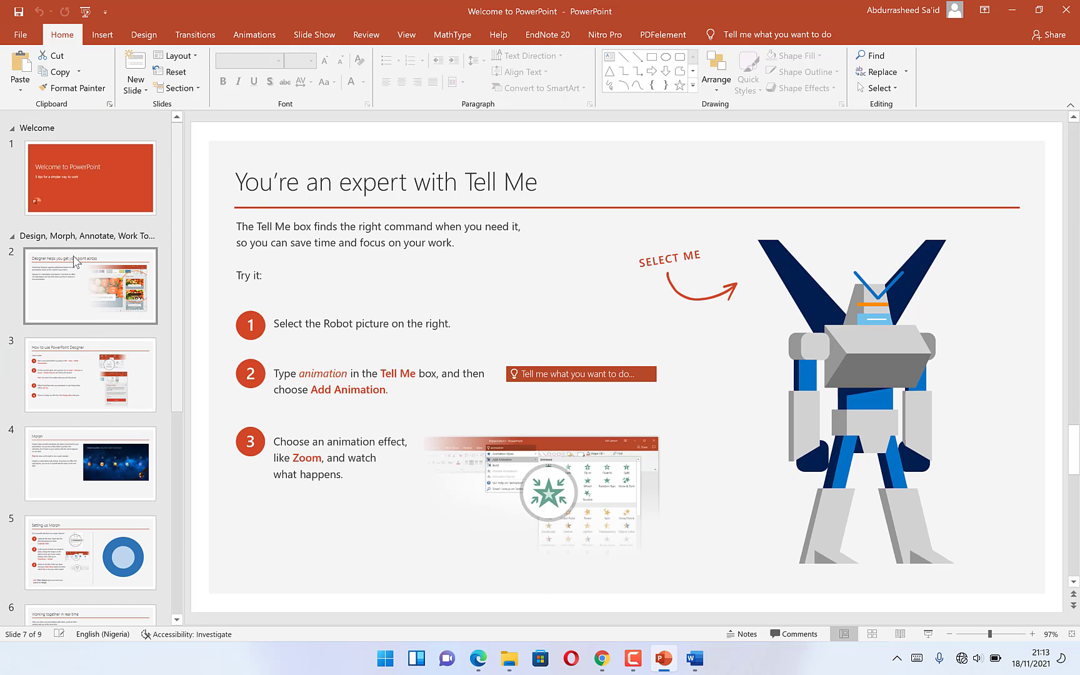
pyautogui.moveTo(90, 269)
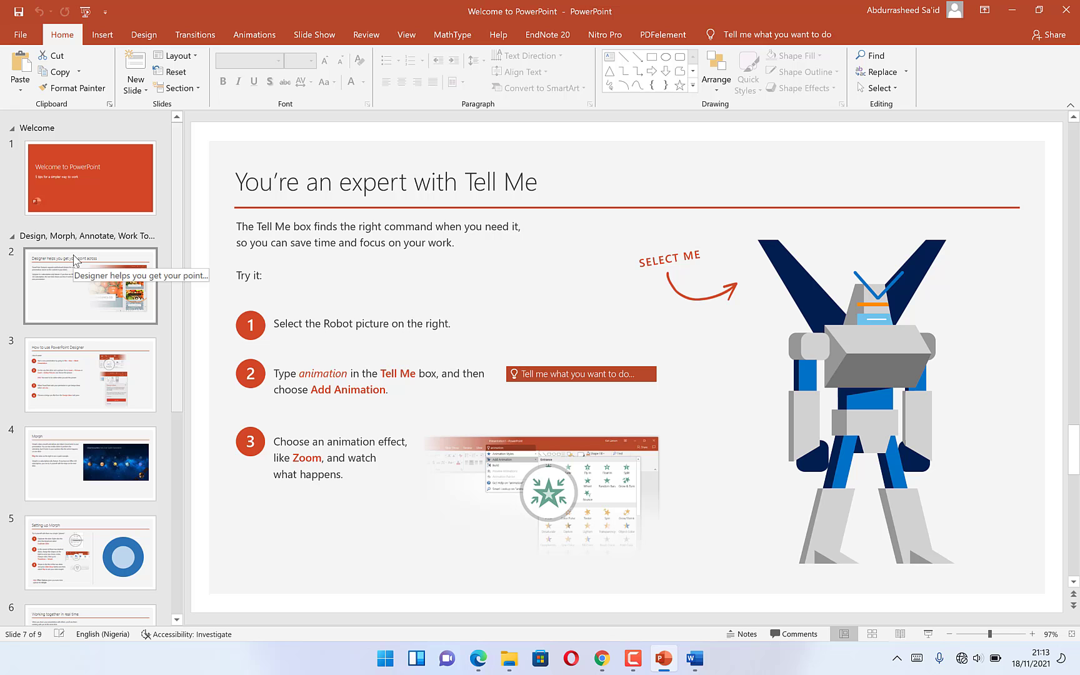
pyautogui.moveTo(135, 79)
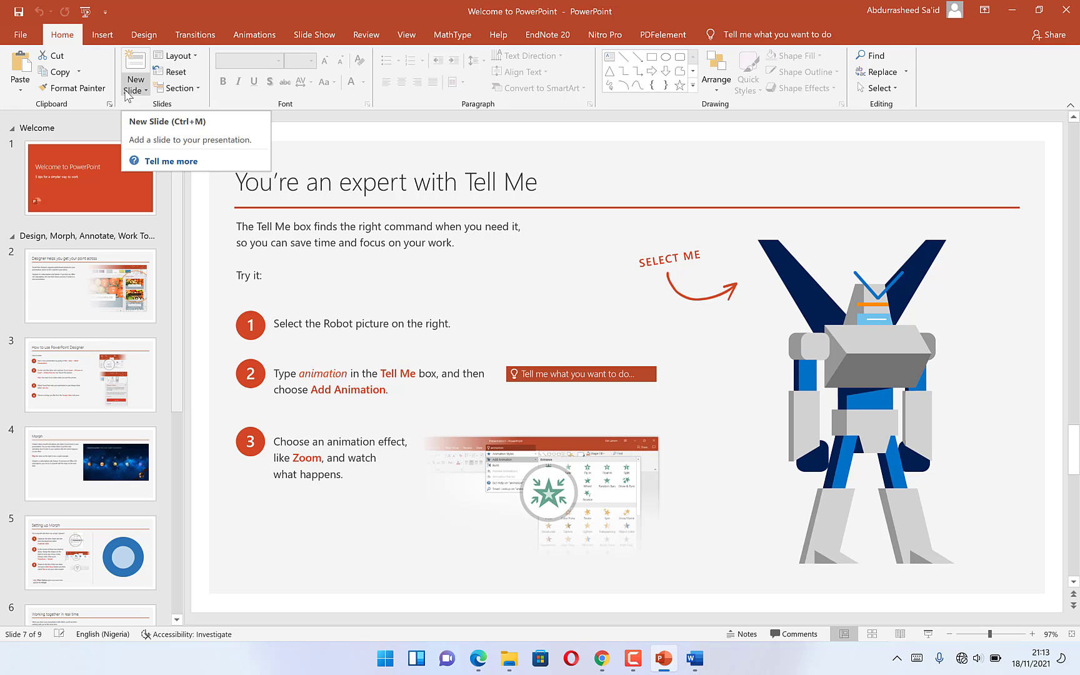
pyautogui.moveTo(101, 140)
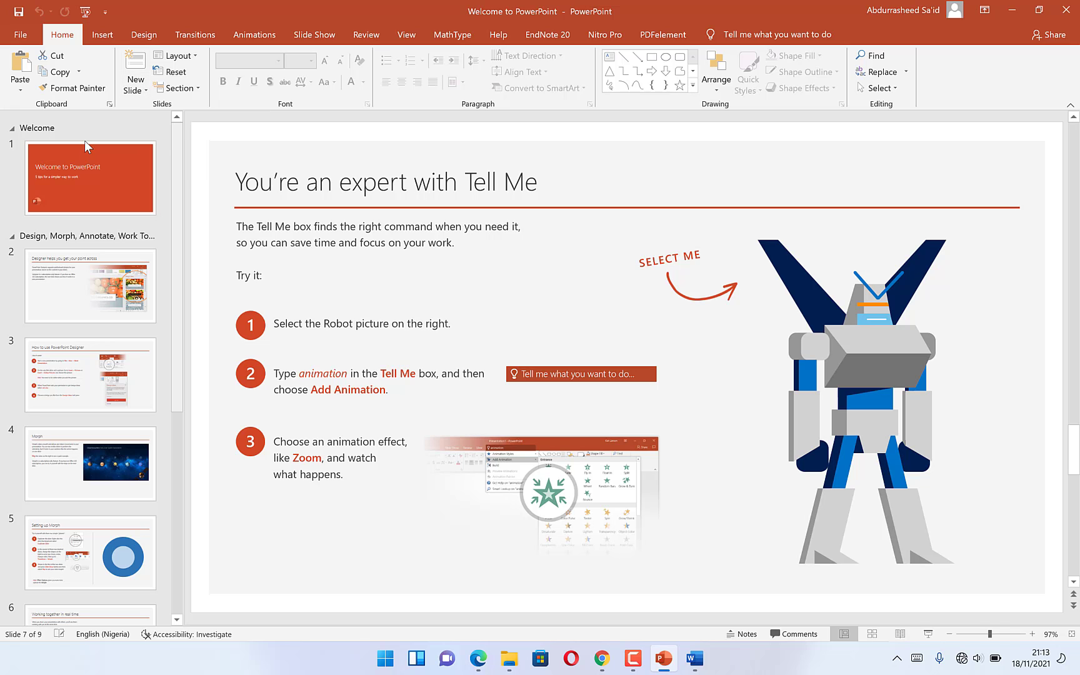
pyautogui.click(20, 35)
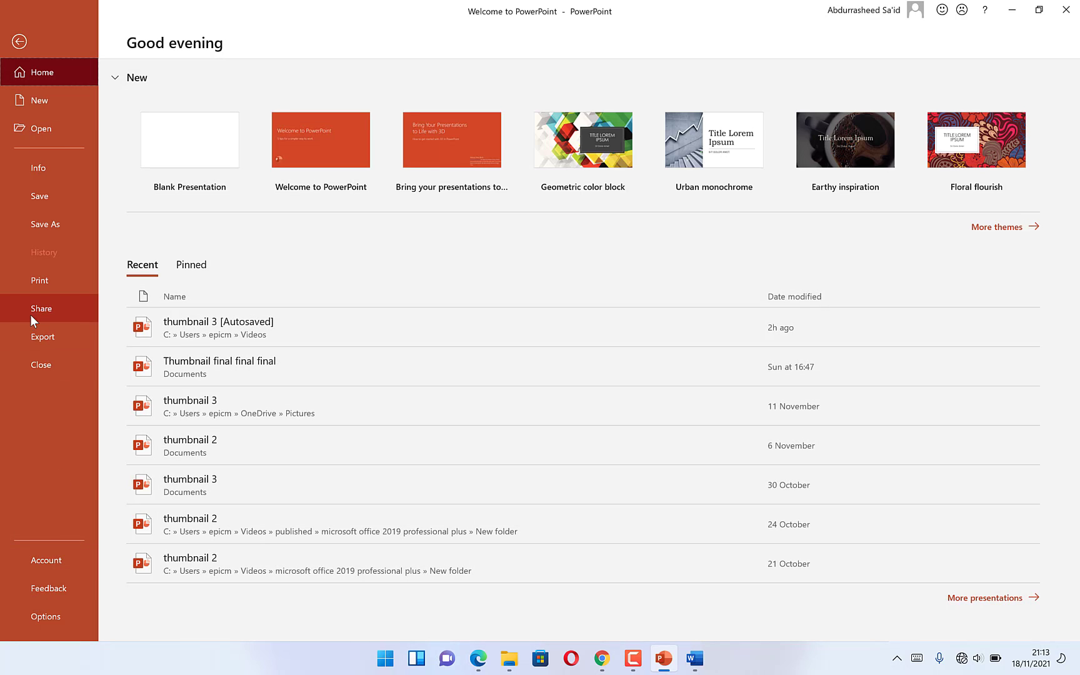
# Choose Export > Create PDF/XPS Document to bring up the publish dialog
pyautogui.click(42, 337)
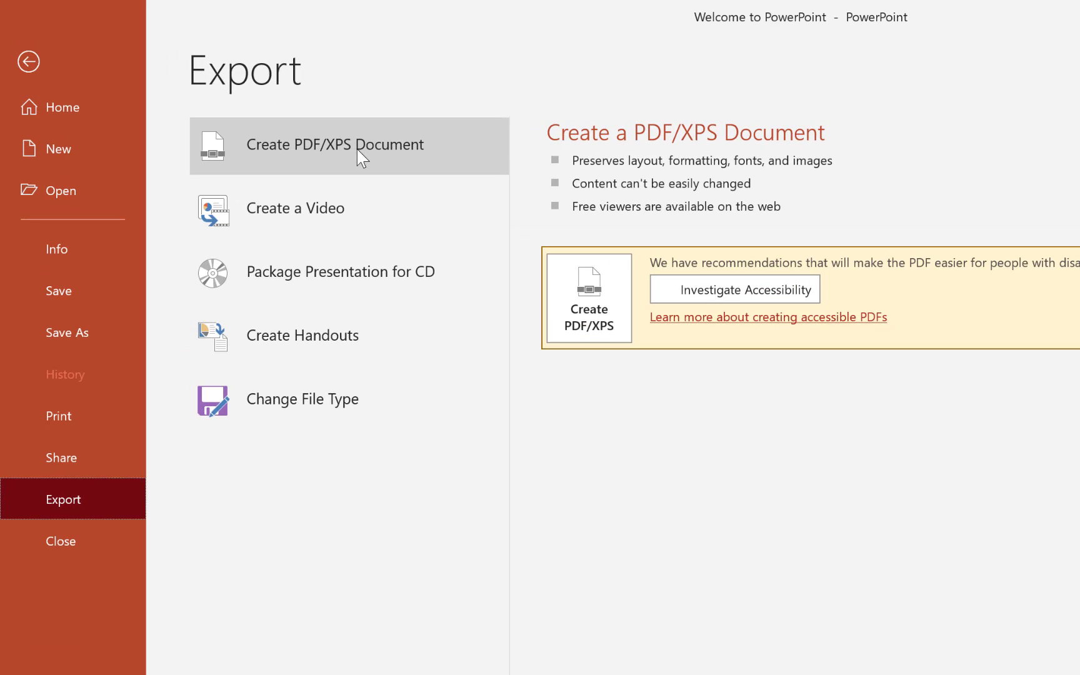
pyautogui.moveTo(452, 189)
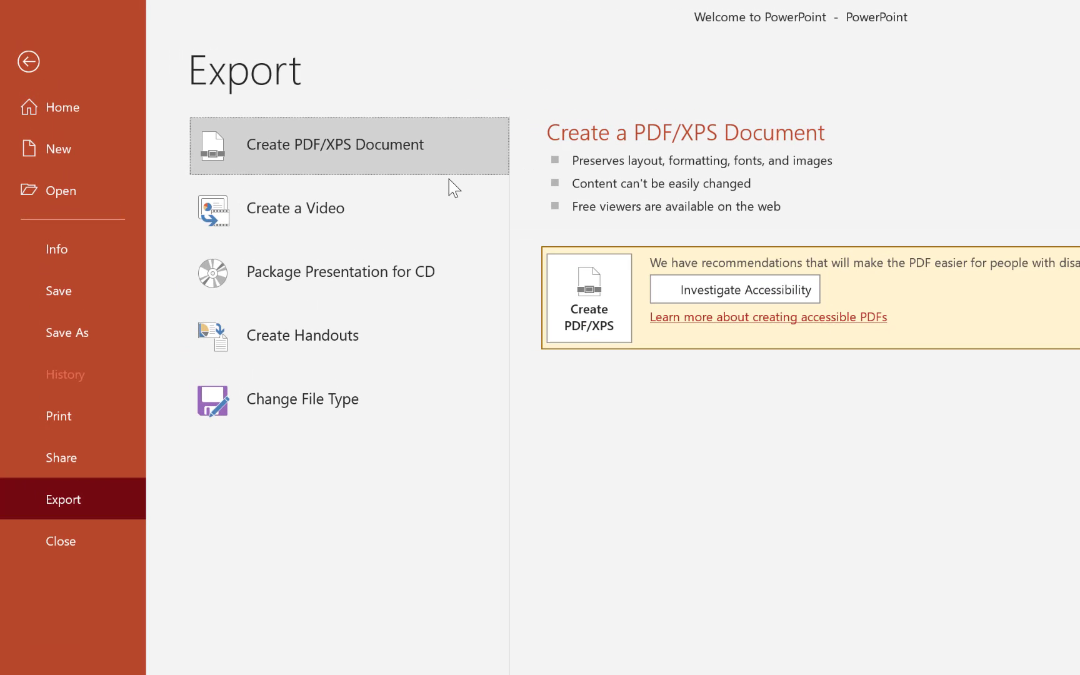
pyautogui.moveTo(600, 336)
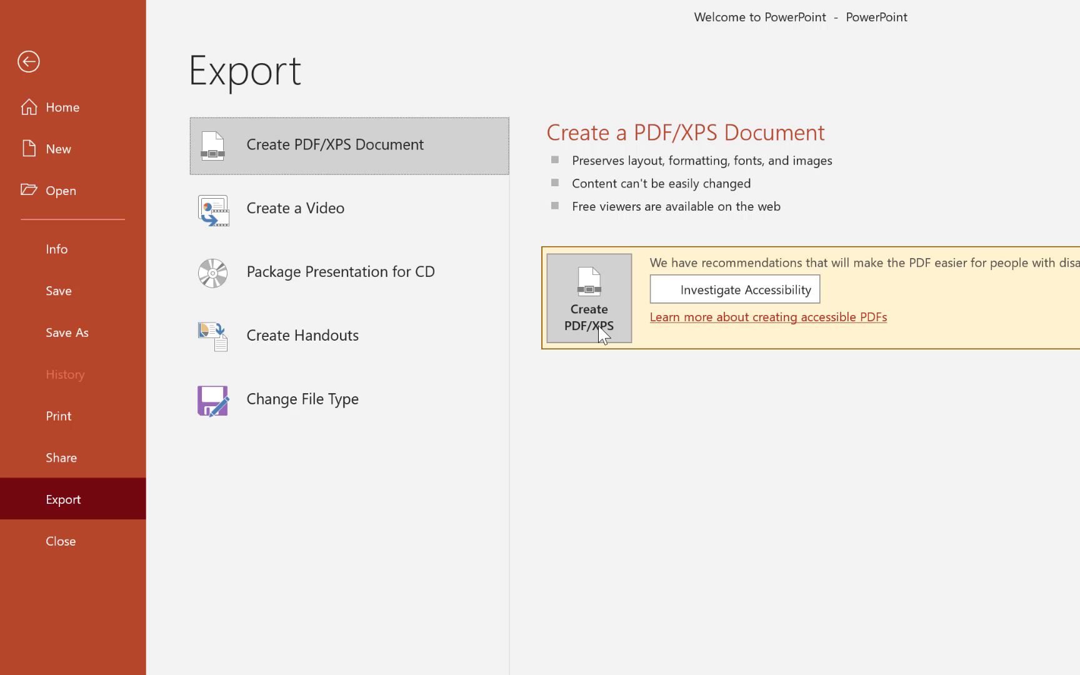
pyautogui.click(28, 61)
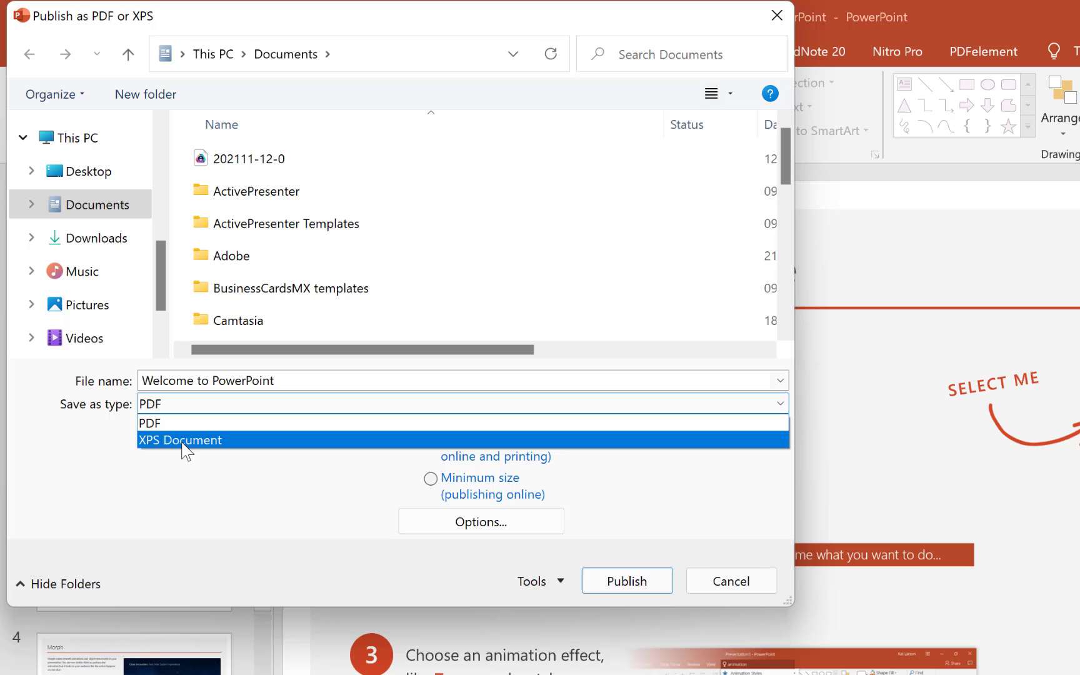
pyautogui.moveTo(170, 423)
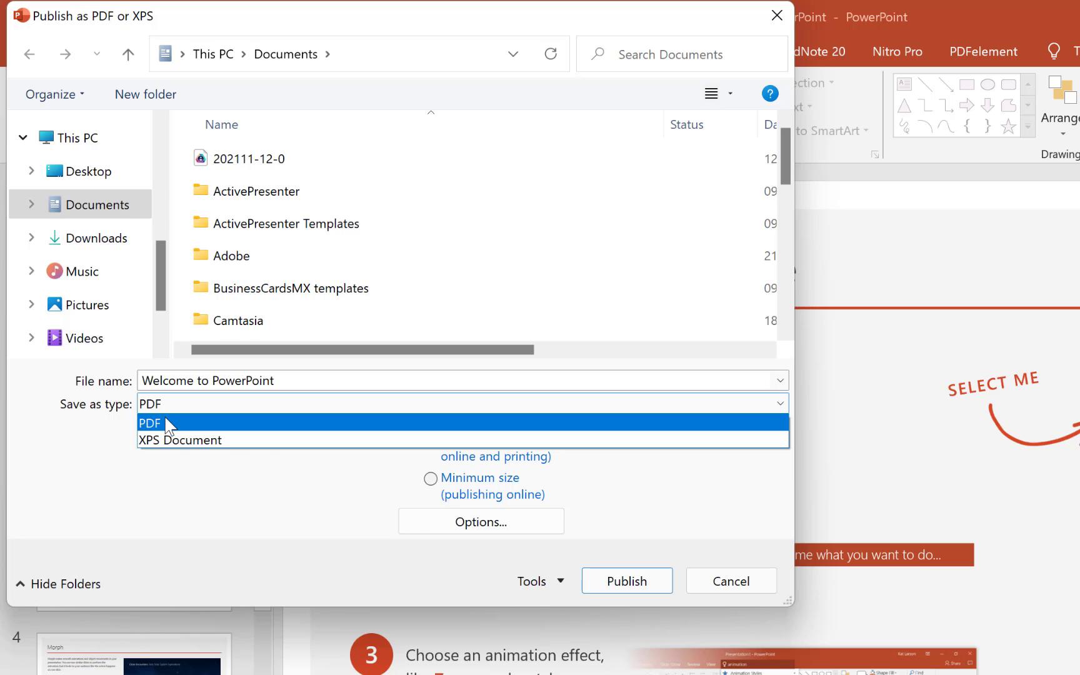
# Publish as PDF 'Welcome to PowerPoint' into the Videos > PPT in PDF folder
pyautogui.click(149, 422)
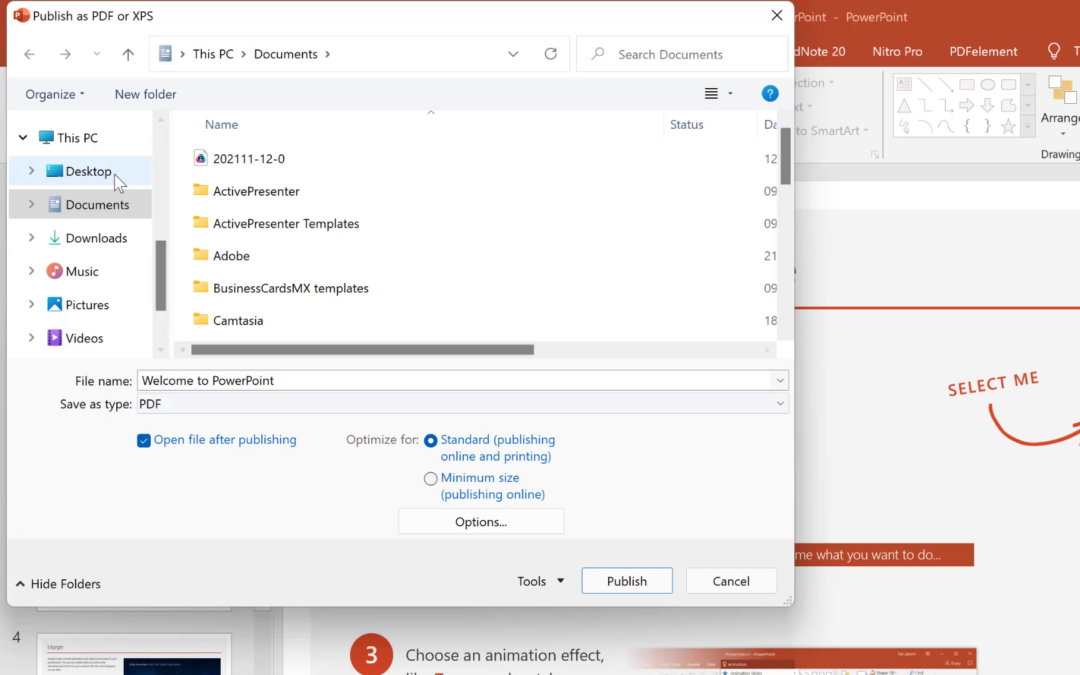
pyautogui.moveTo(96, 270)
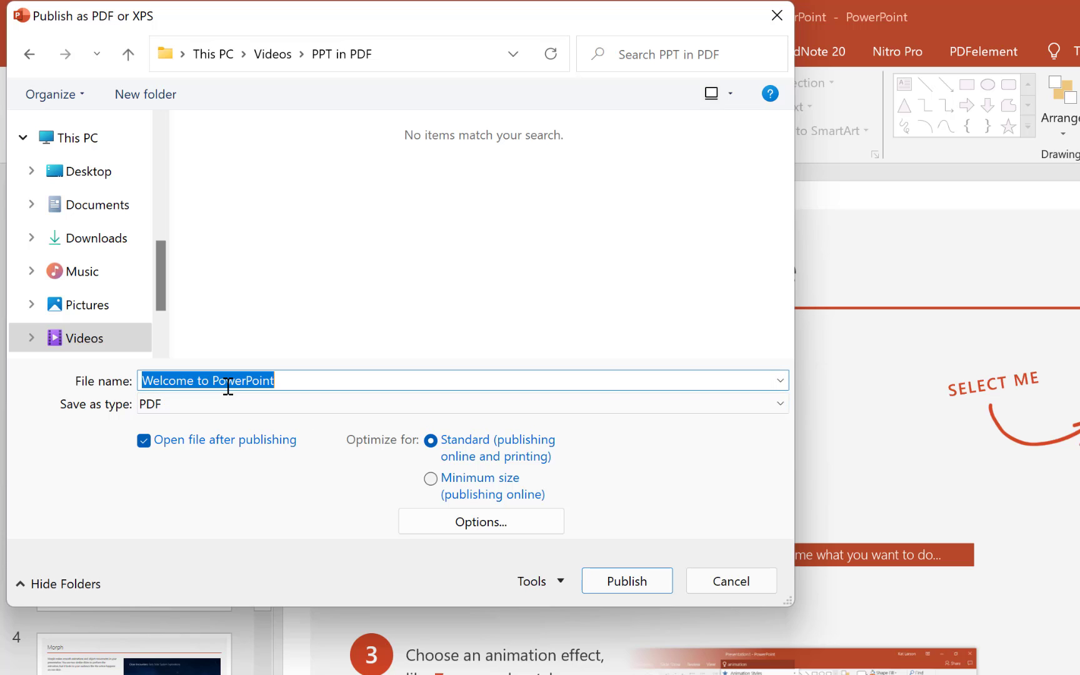
pyautogui.click(292, 381)
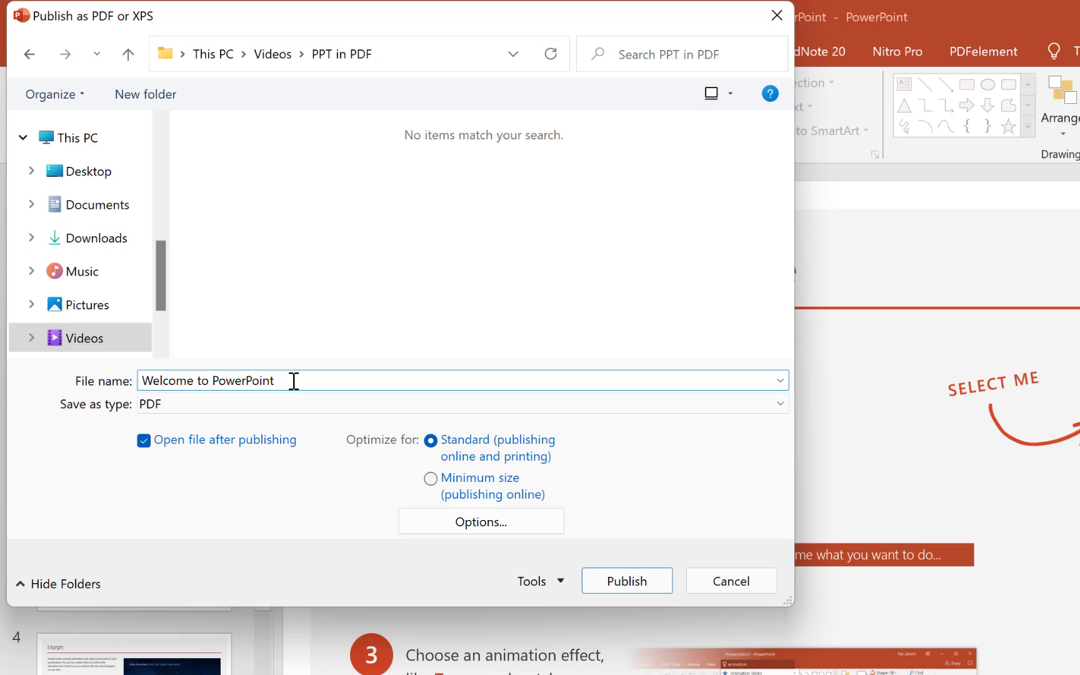
pyautogui.moveTo(626, 581)
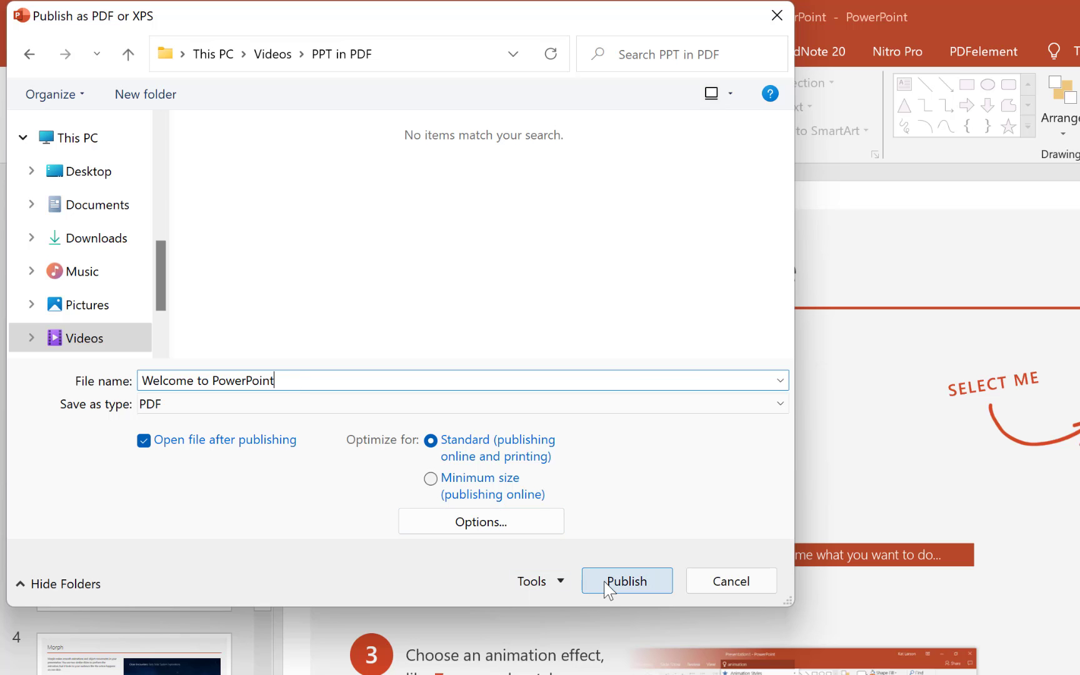
pyautogui.click(626, 580)
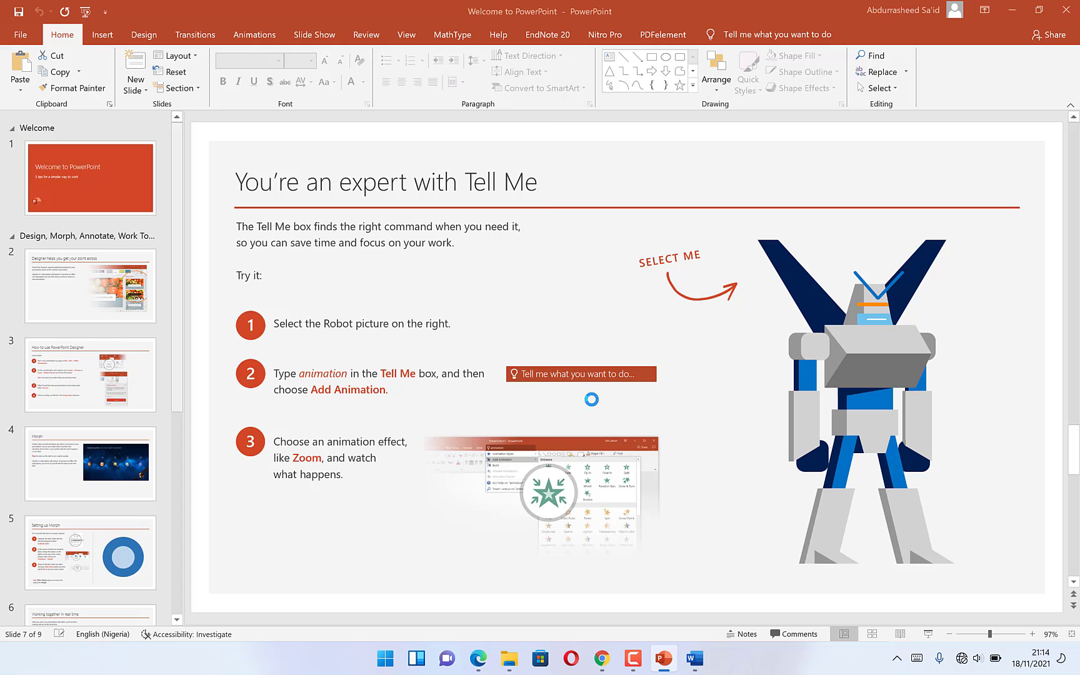
# Maximize the Nitro Pro window and page forward through the PDF to page 8
pyautogui.click(709, 659)
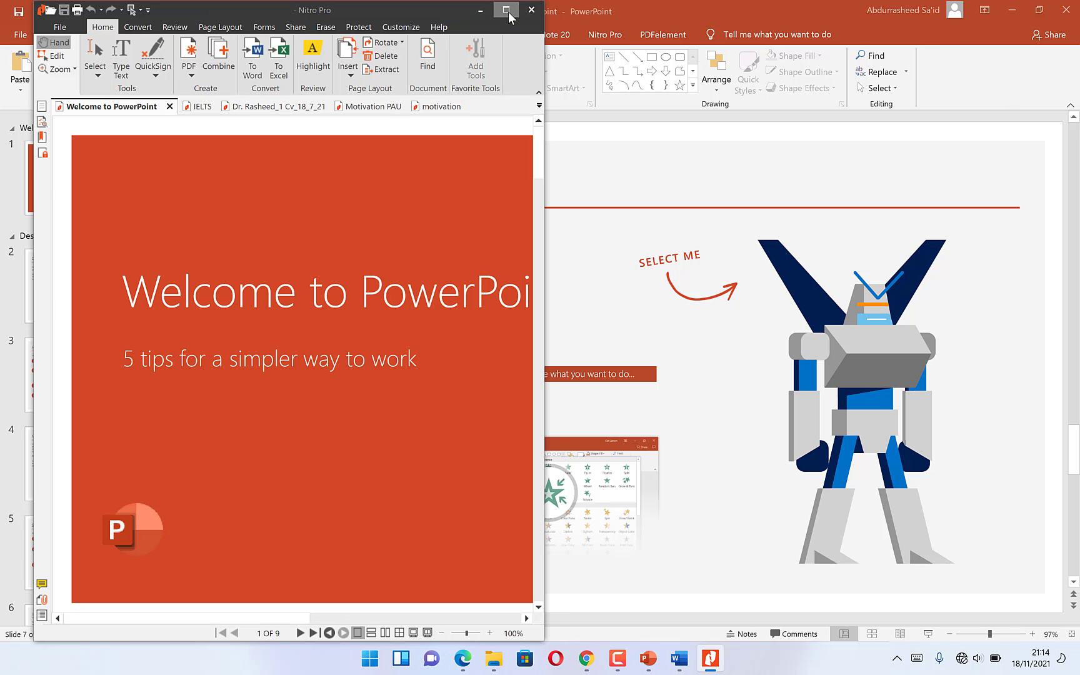
pyautogui.click(506, 10)
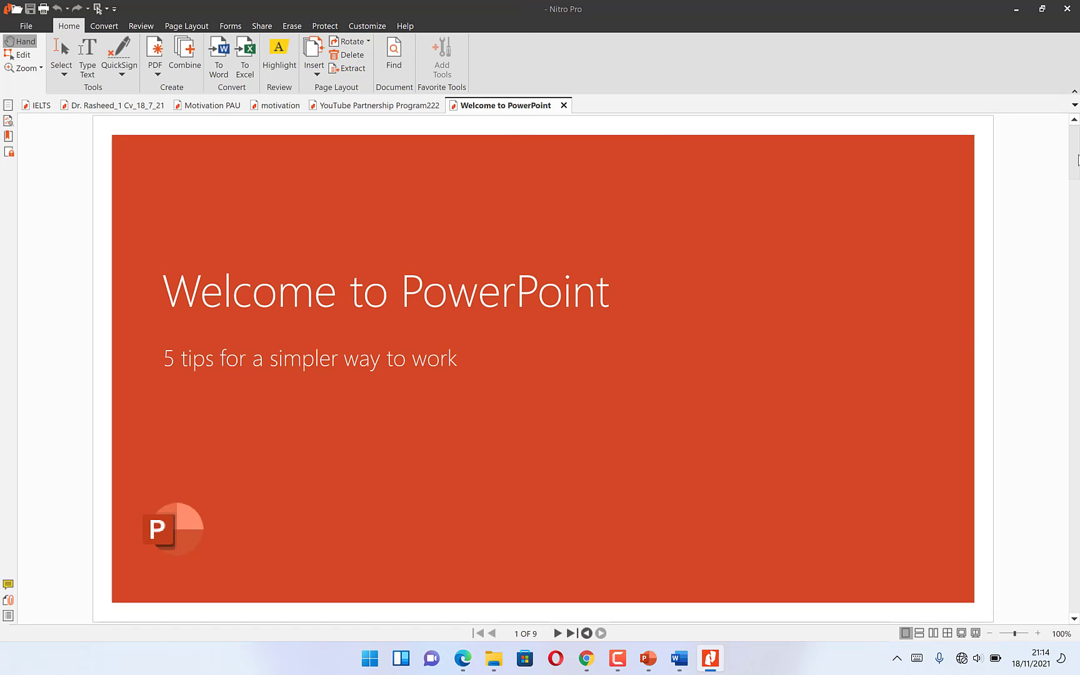
pyautogui.moveTo(572, 633)
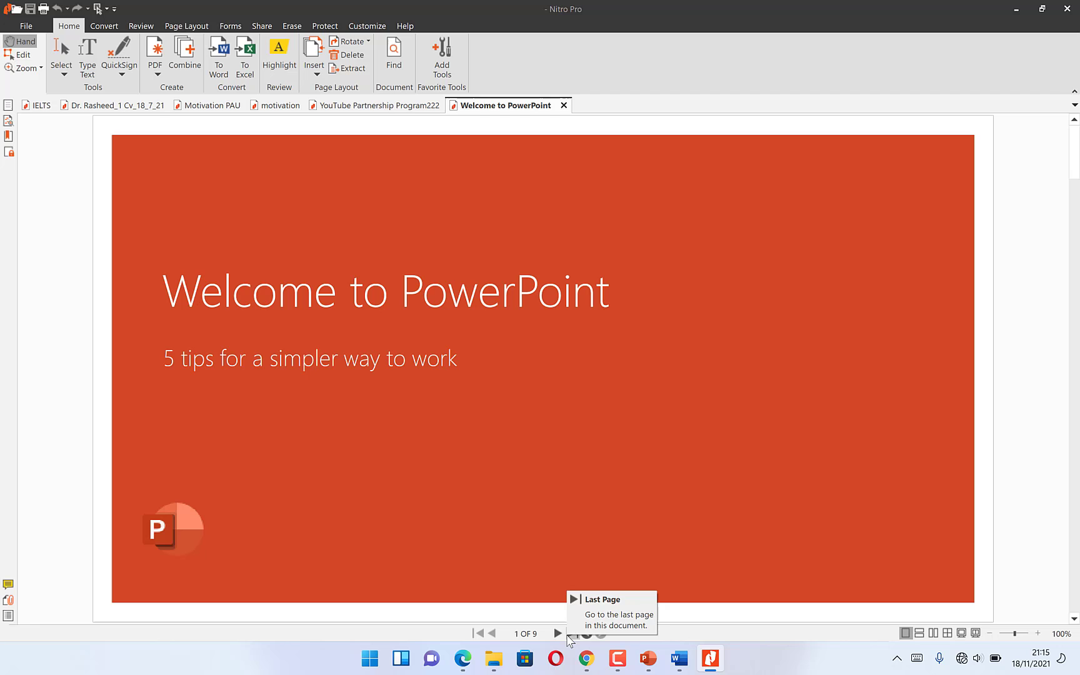
pyautogui.click(559, 633)
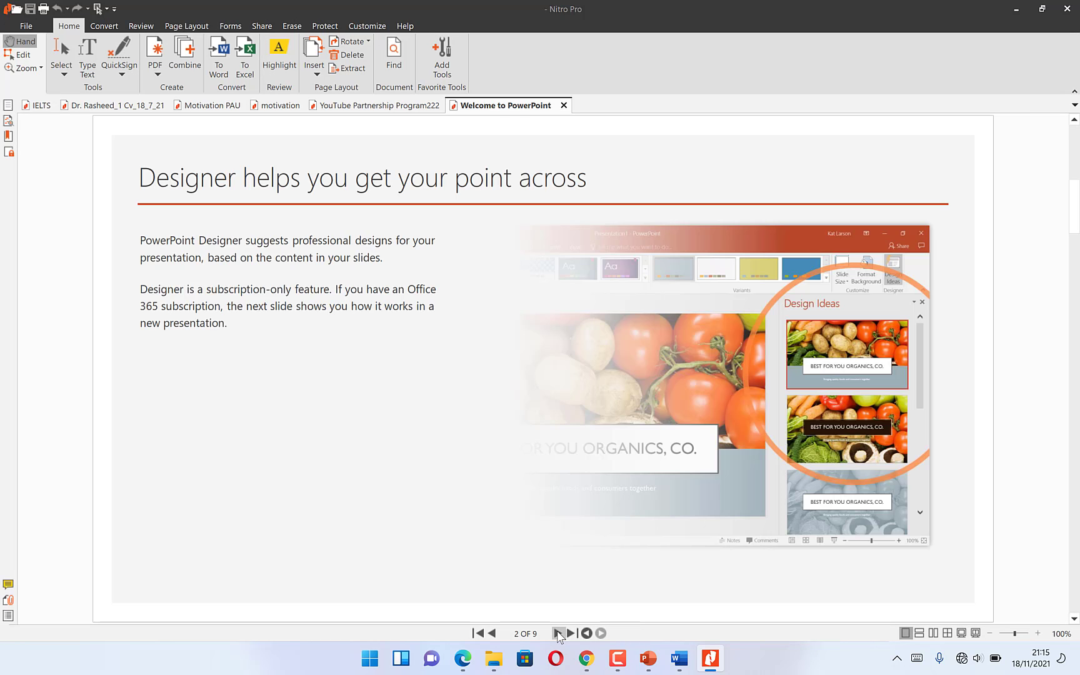
pyautogui.click(559, 632)
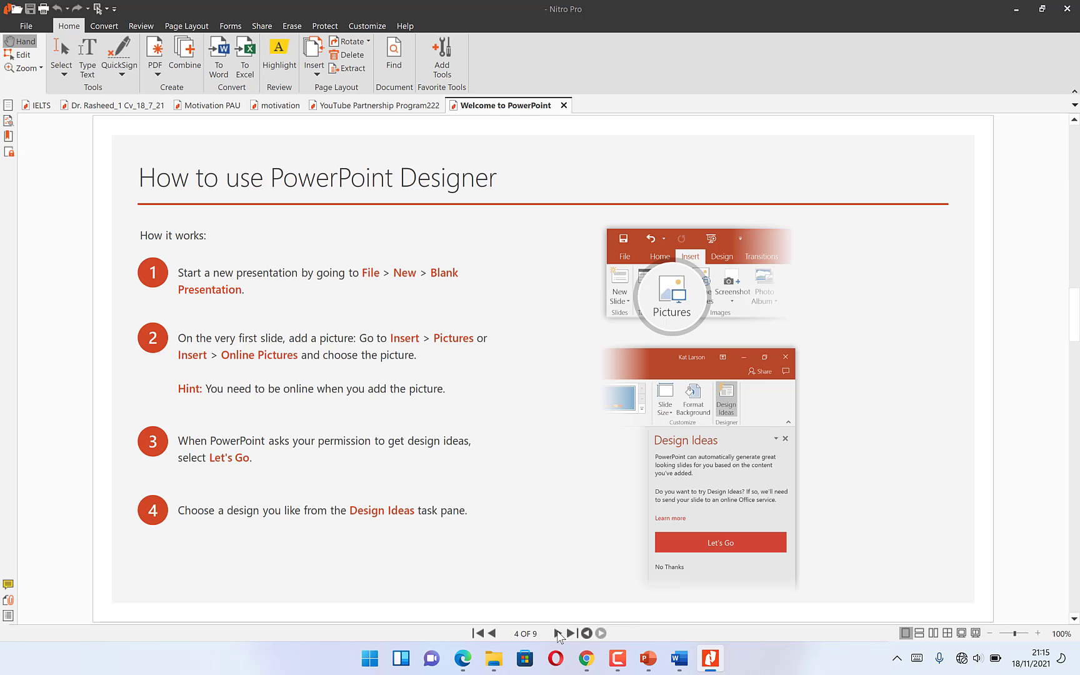
pyautogui.click(570, 633)
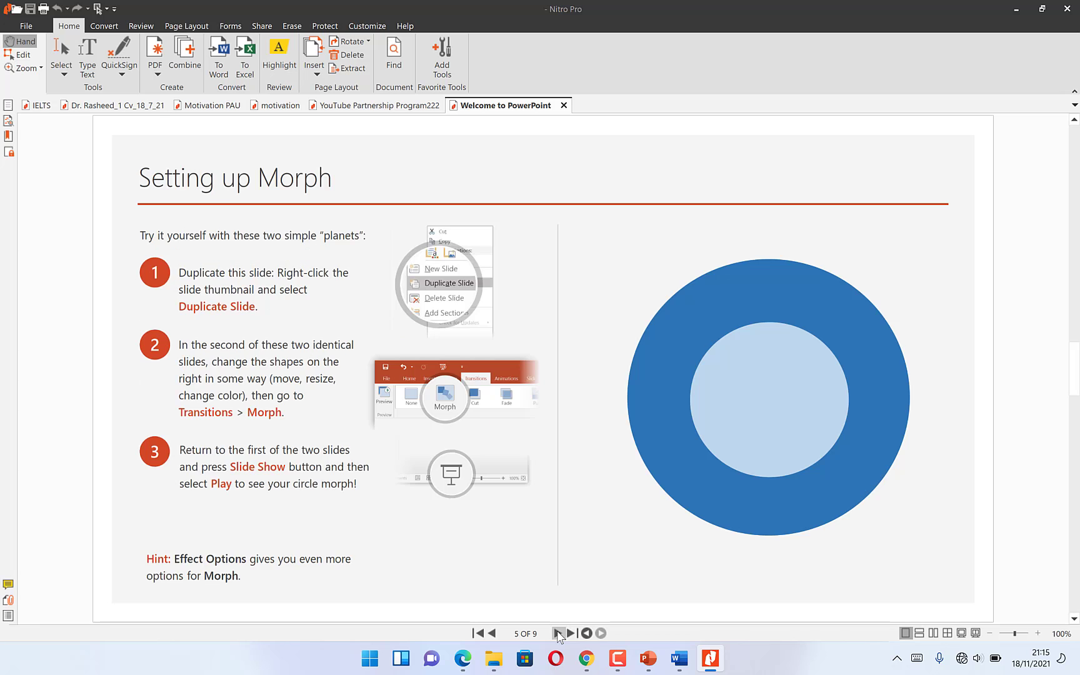
pyautogui.click(571, 633)
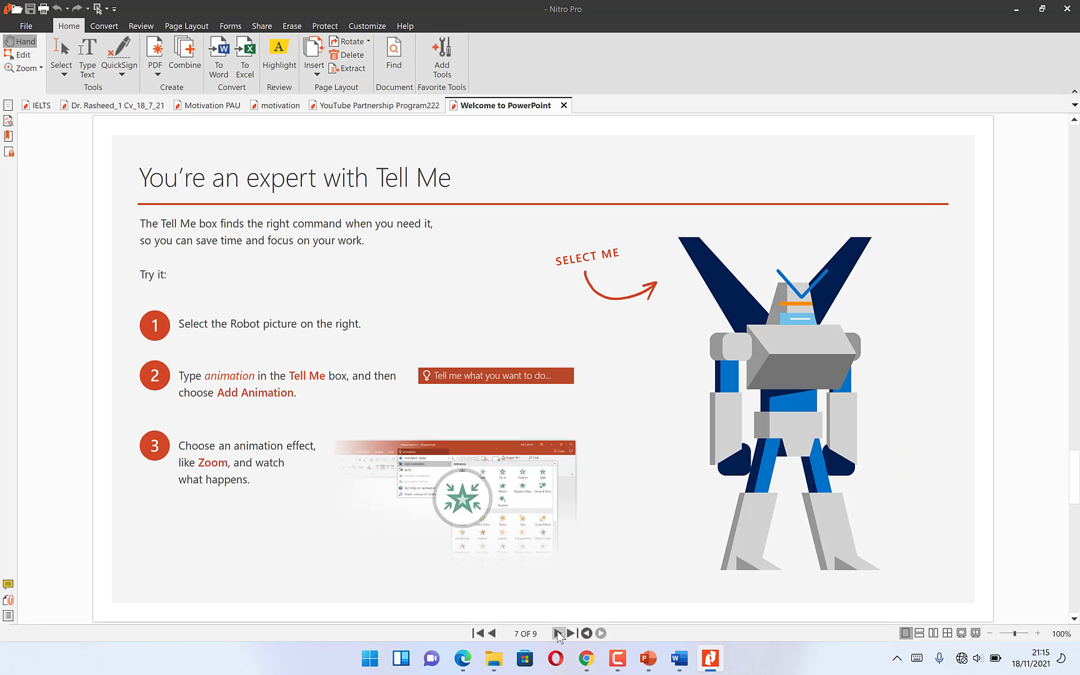
pyautogui.click(568, 633)
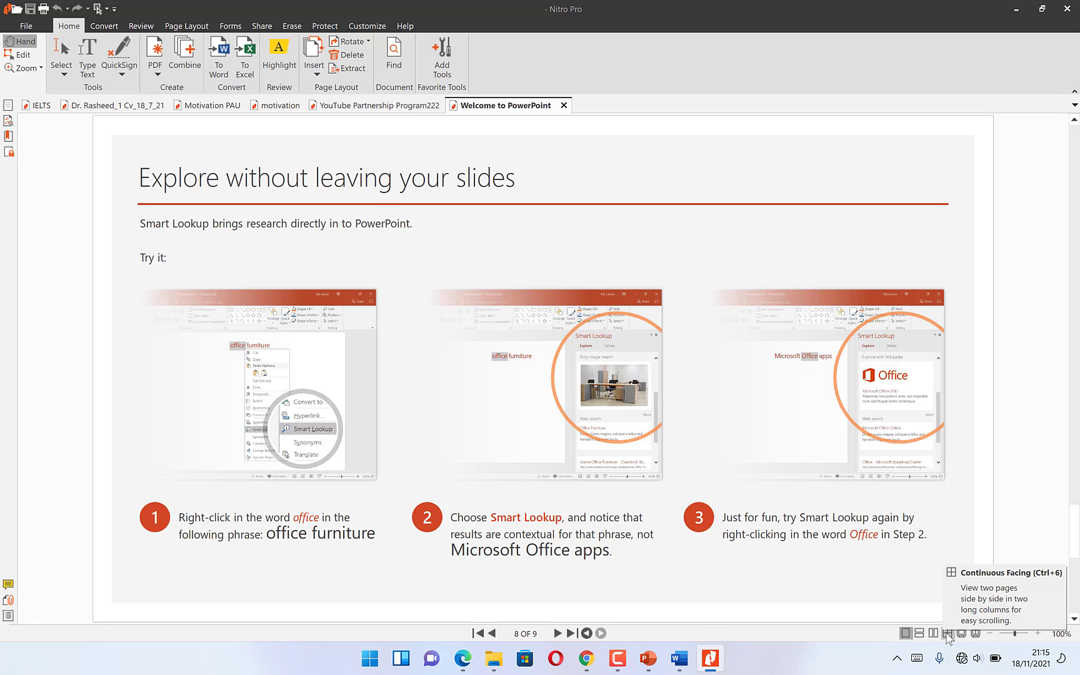
# Switch the PDF to Continuous Facing view and zoom out to 25%
pyautogui.click(946, 632)
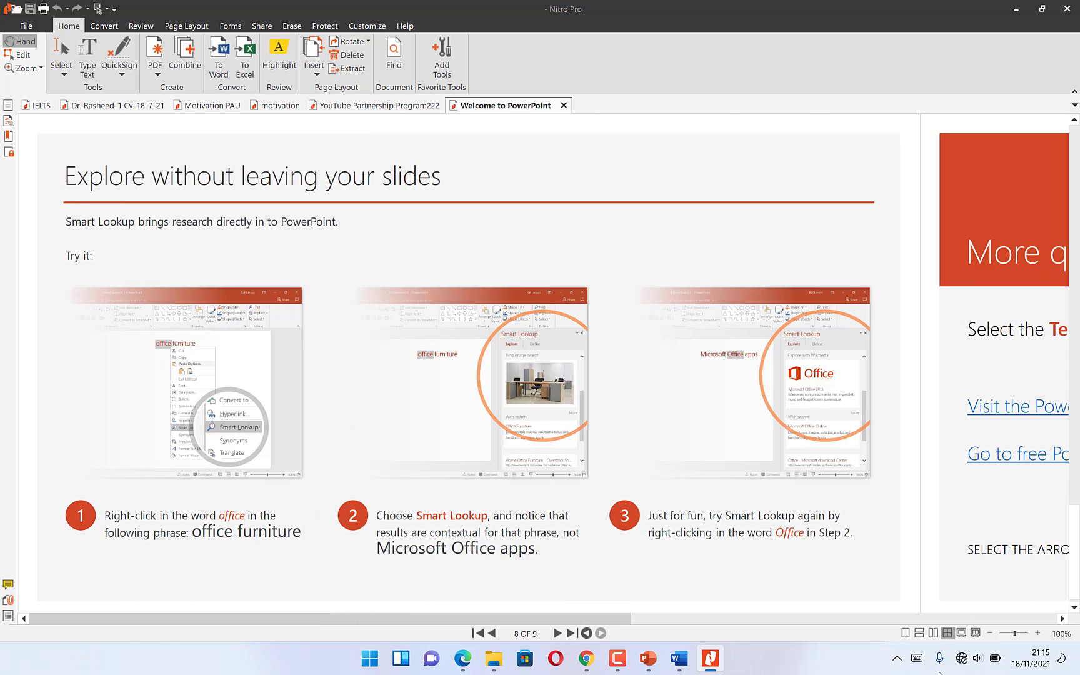
pyautogui.hscroll(3)
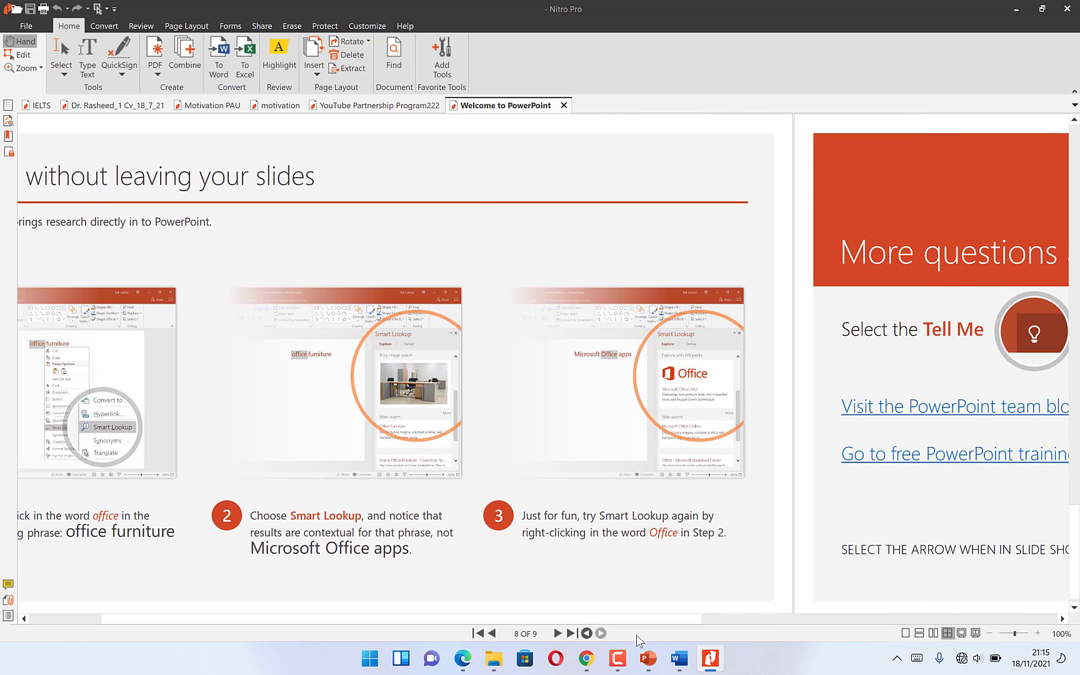
pyautogui.scroll(3)
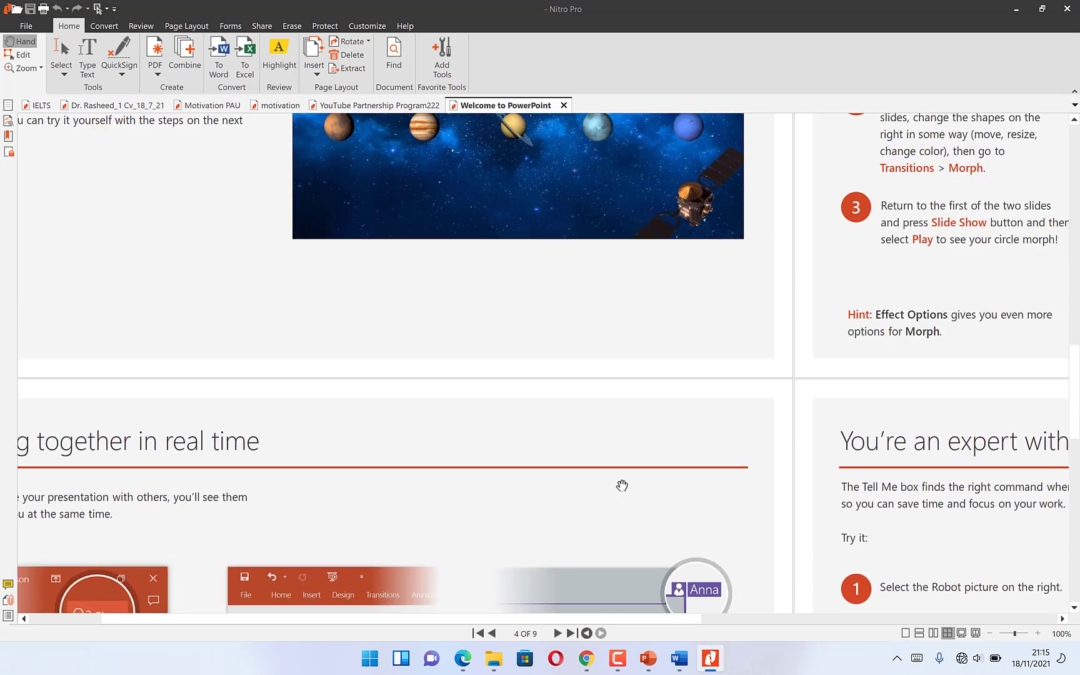
pyautogui.scroll(3)
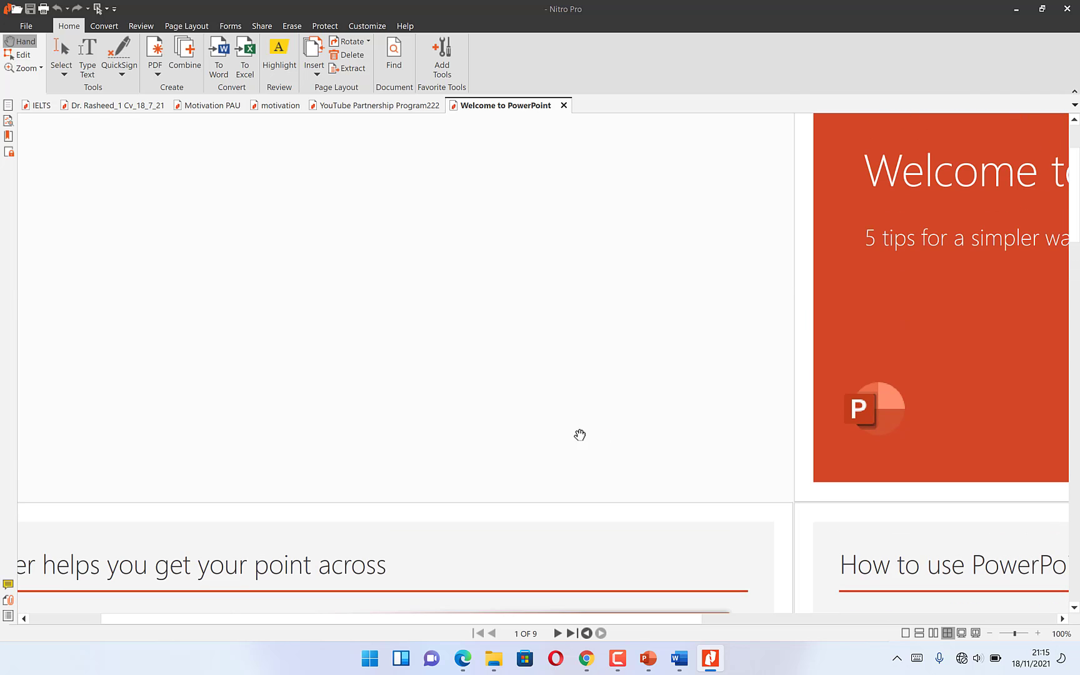
pyautogui.click(989, 633)
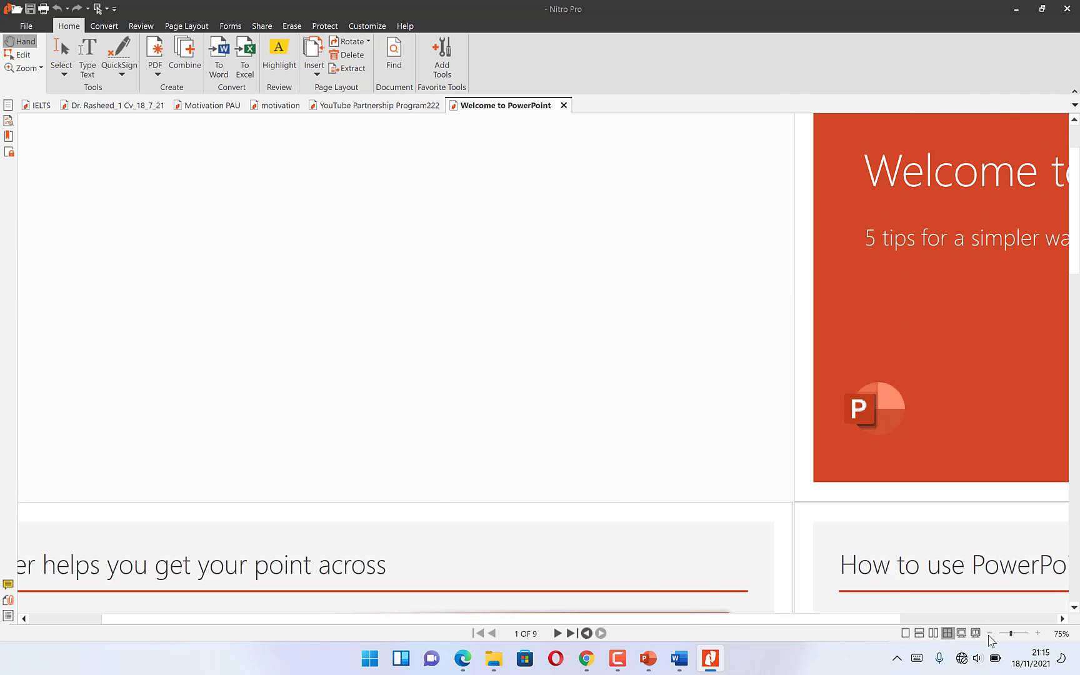
pyautogui.click(1000, 633)
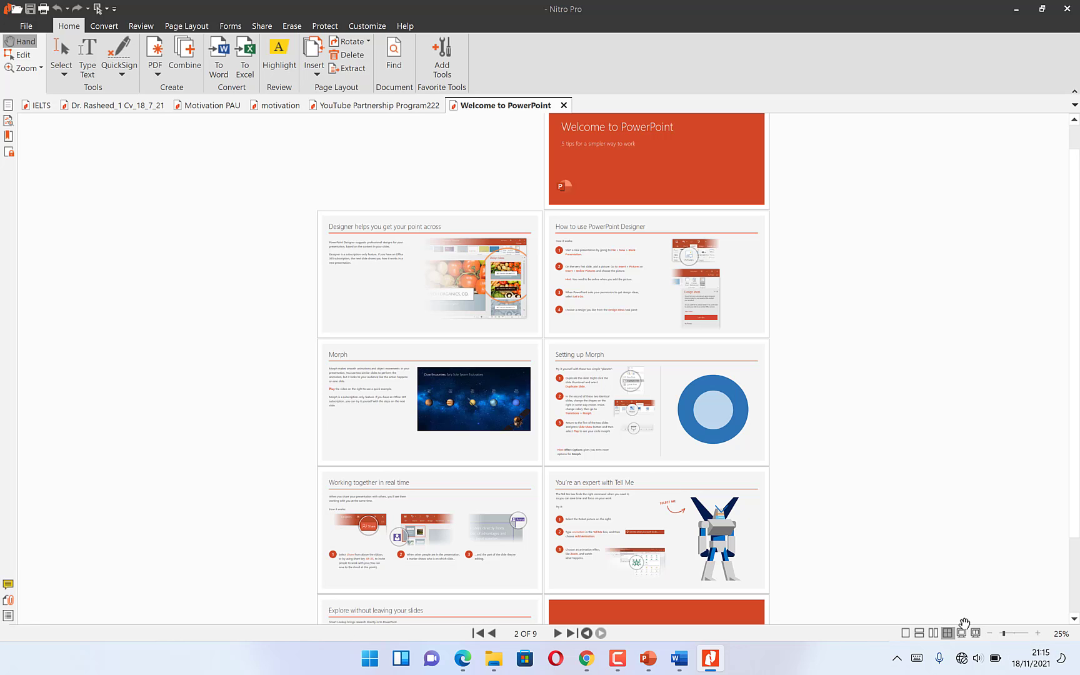
pyautogui.scroll(-3)
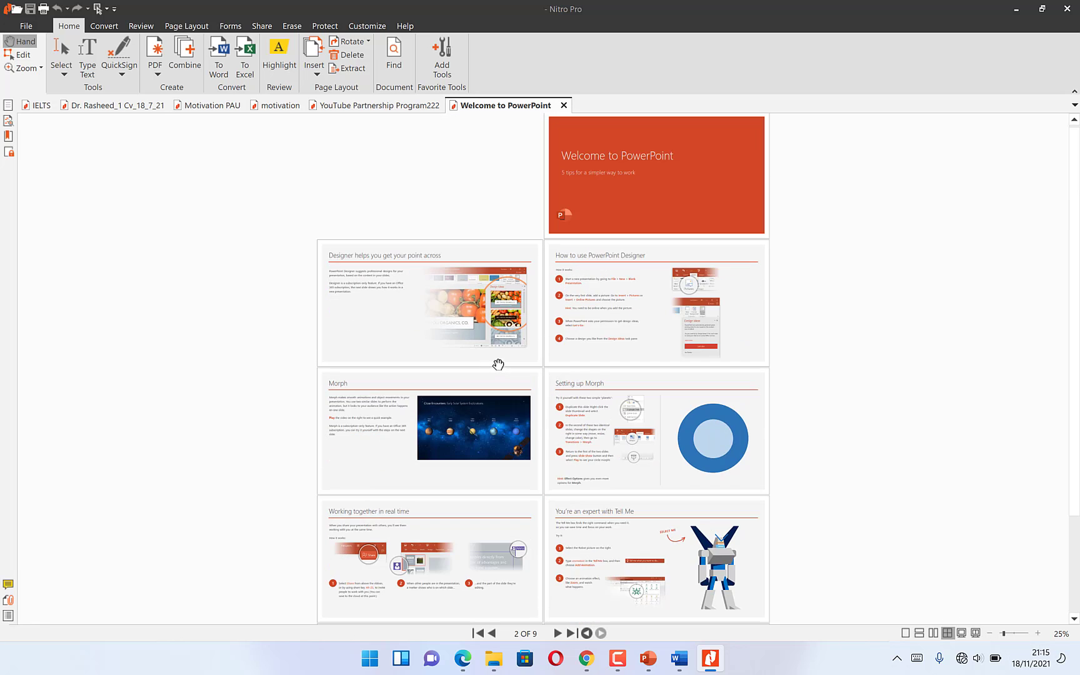
pyautogui.moveTo(594, 350)
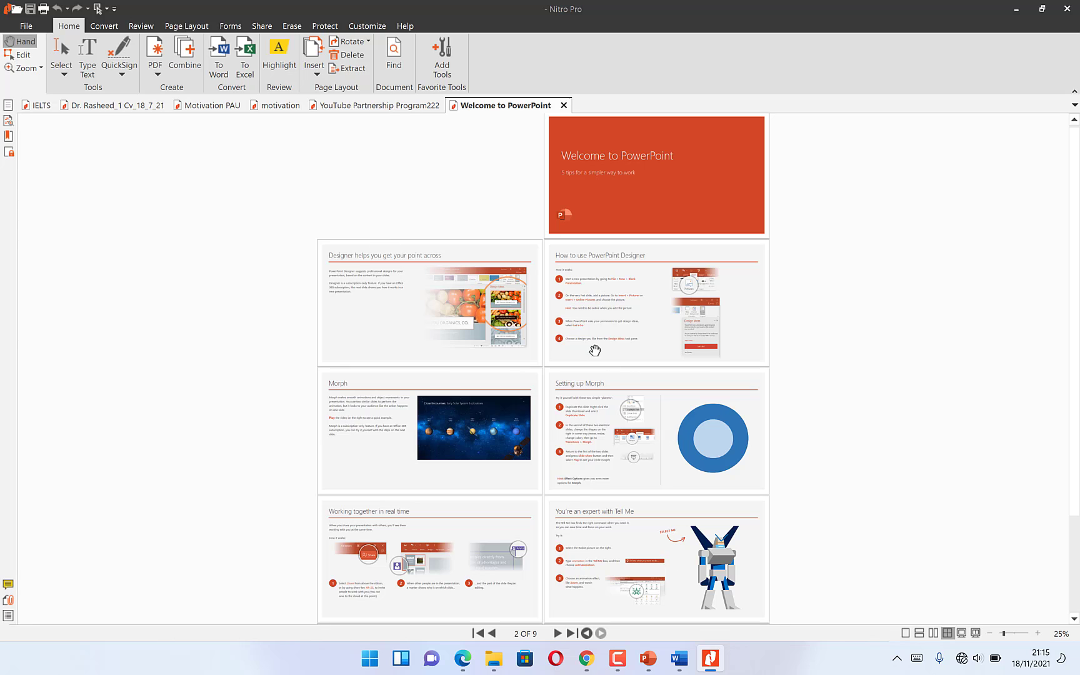
pyautogui.moveTo(575, 303)
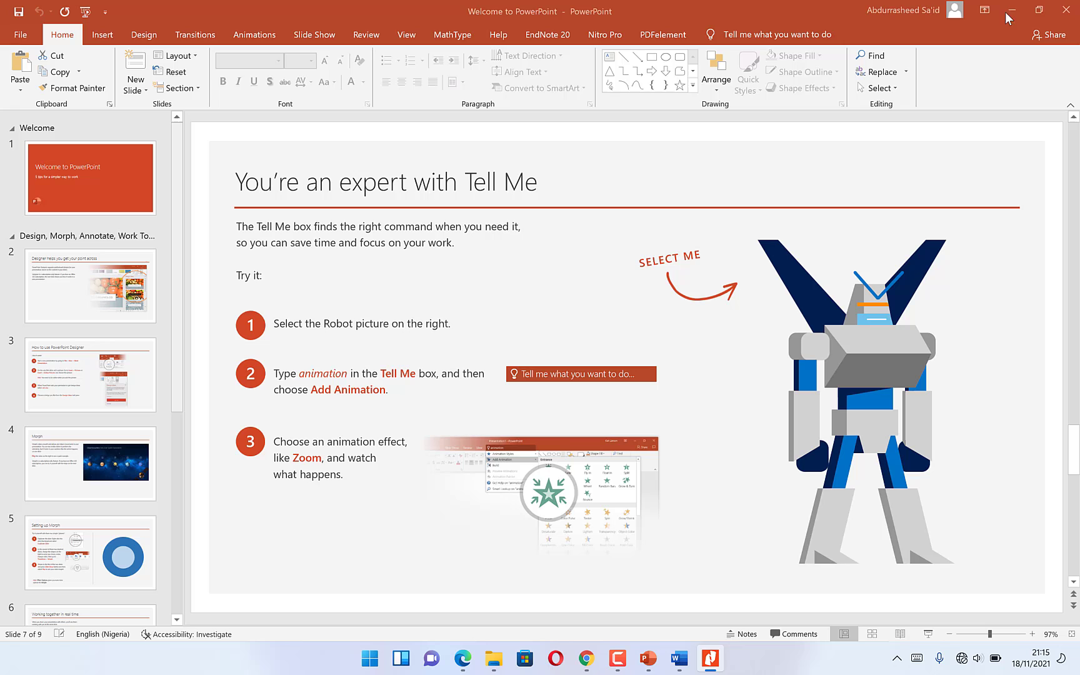
pyautogui.moveTo(338, 187)
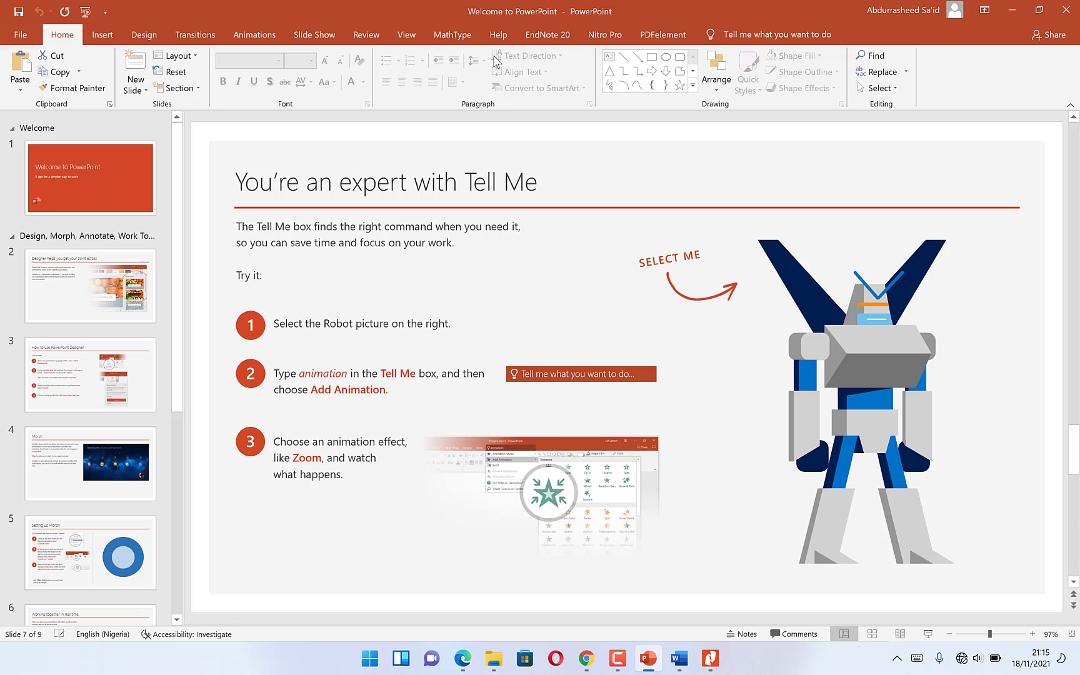
pyautogui.moveTo(575, 139)
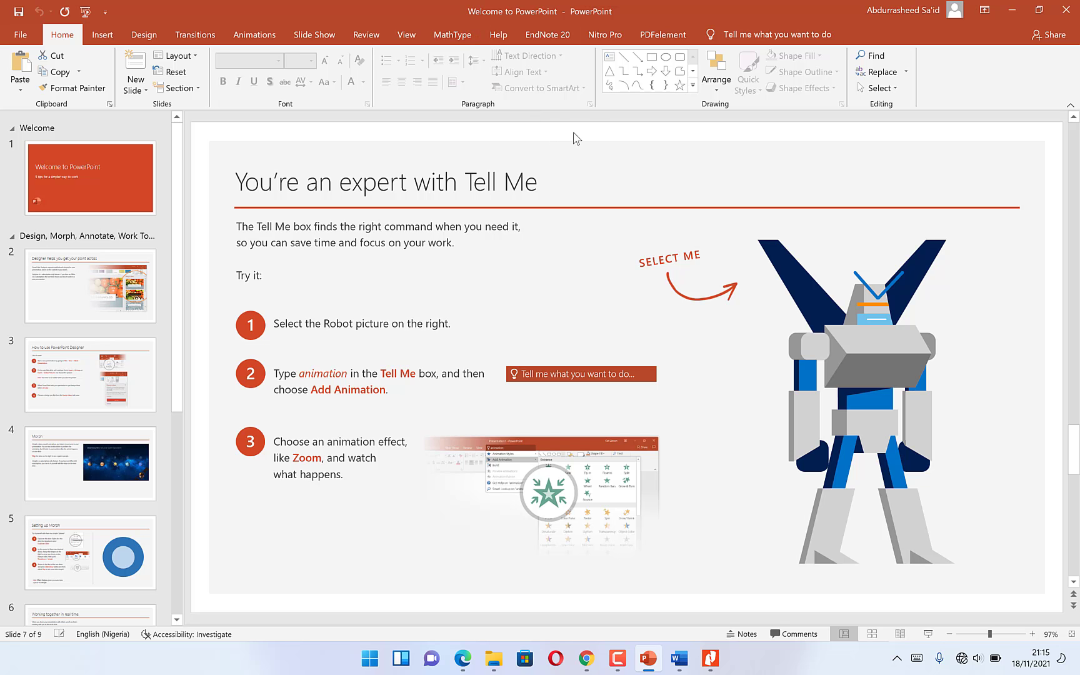
pyautogui.moveTo(603, 35)
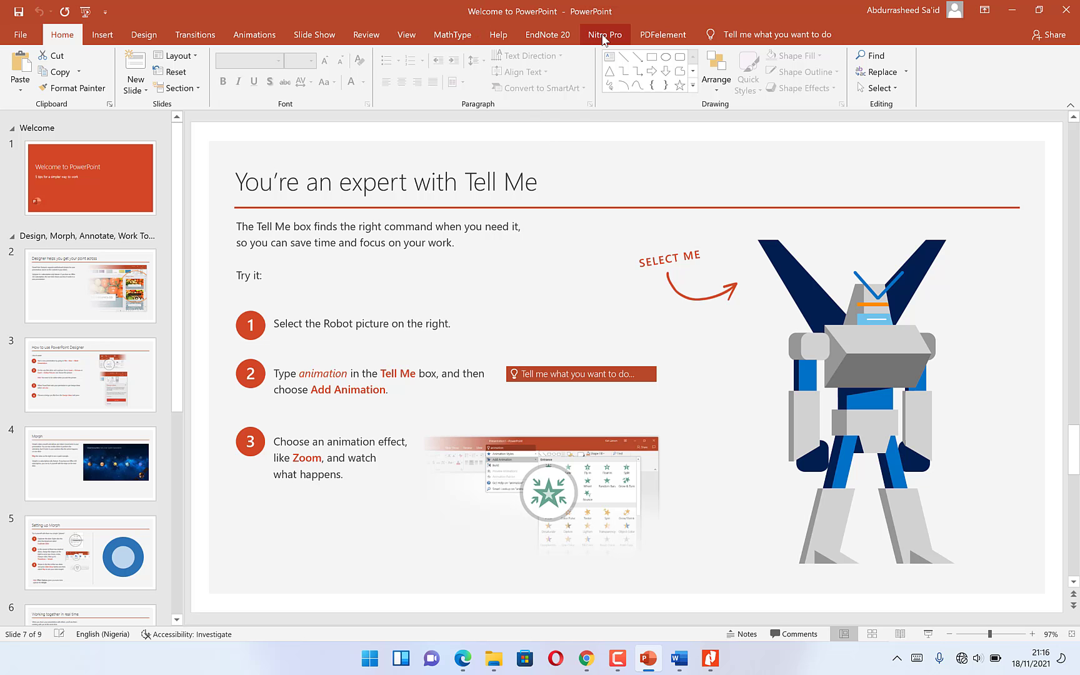
# Show the Nitro Pro ribbon tab with its Create PDF options
pyautogui.click(603, 34)
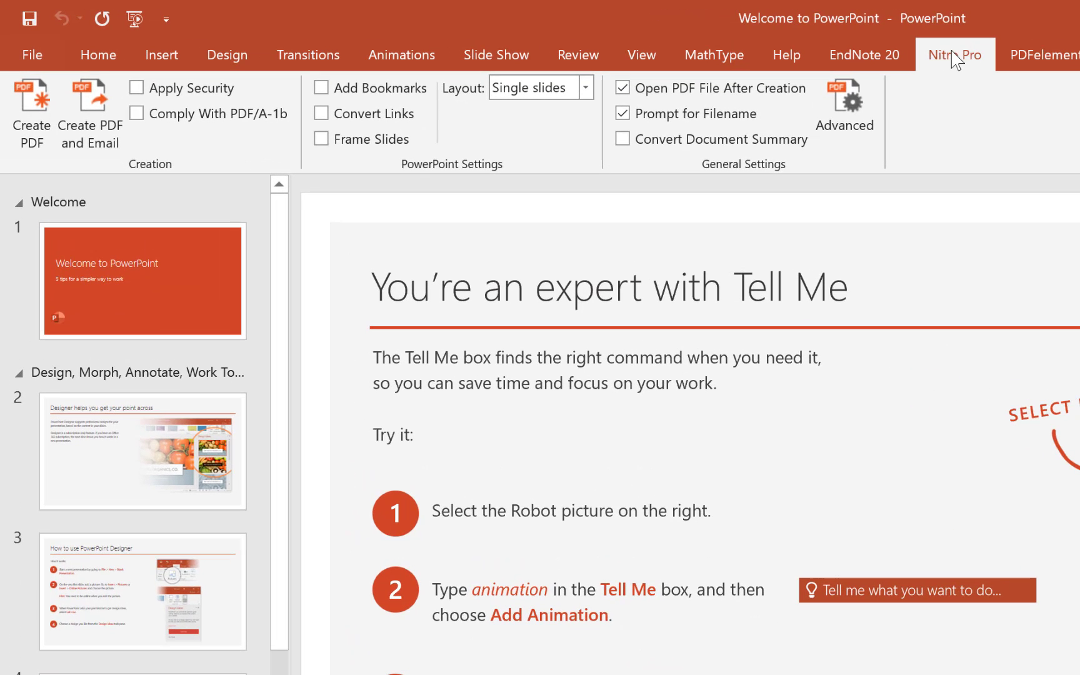
pyautogui.moveTo(954, 63)
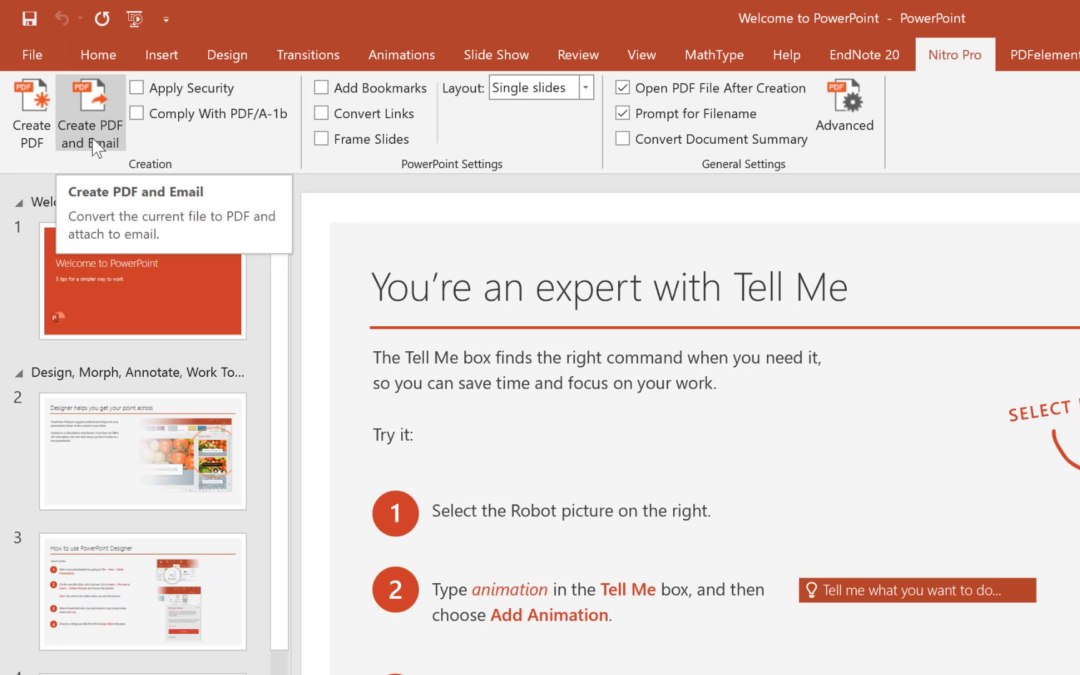
pyautogui.moveTo(95, 128)
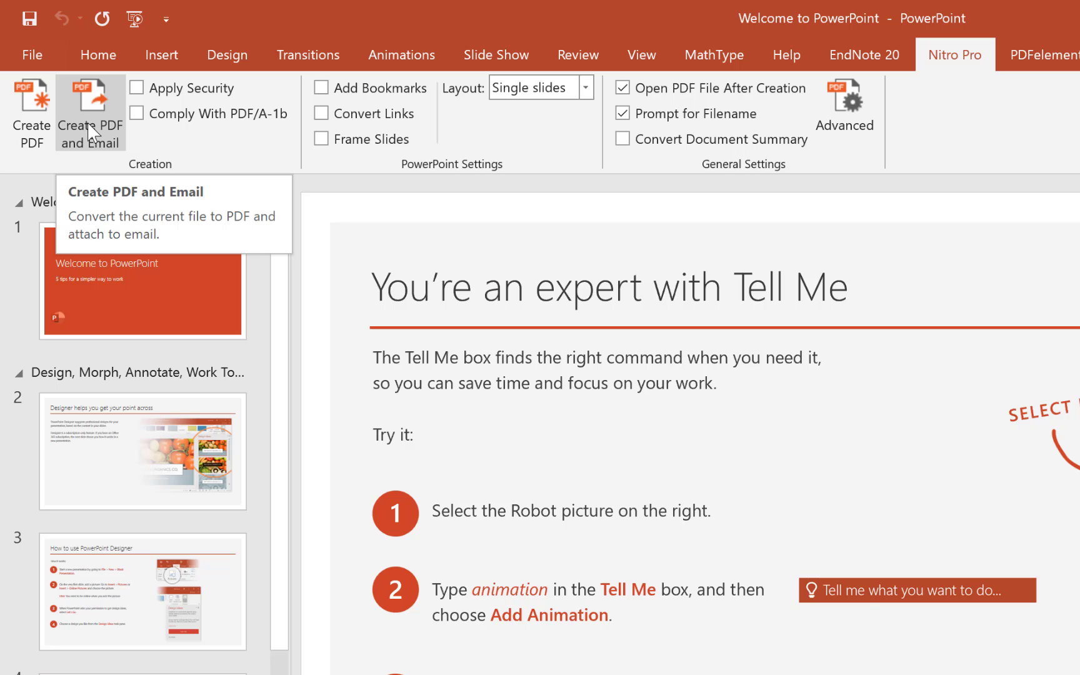
pyautogui.moveTo(31, 137)
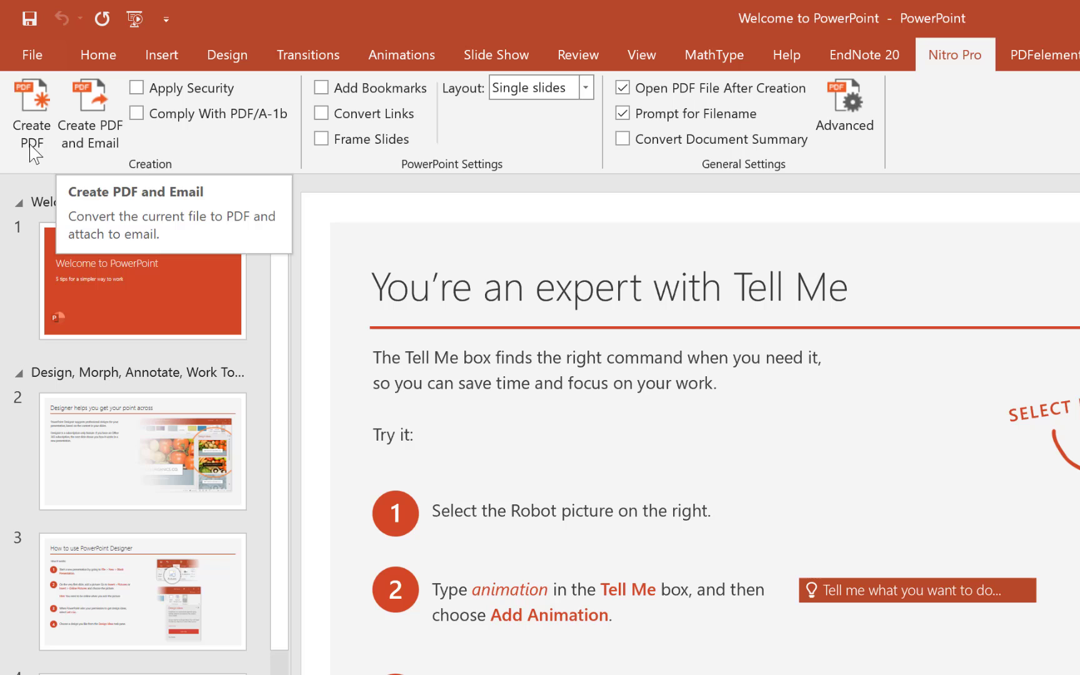
pyautogui.moveTo(953, 69)
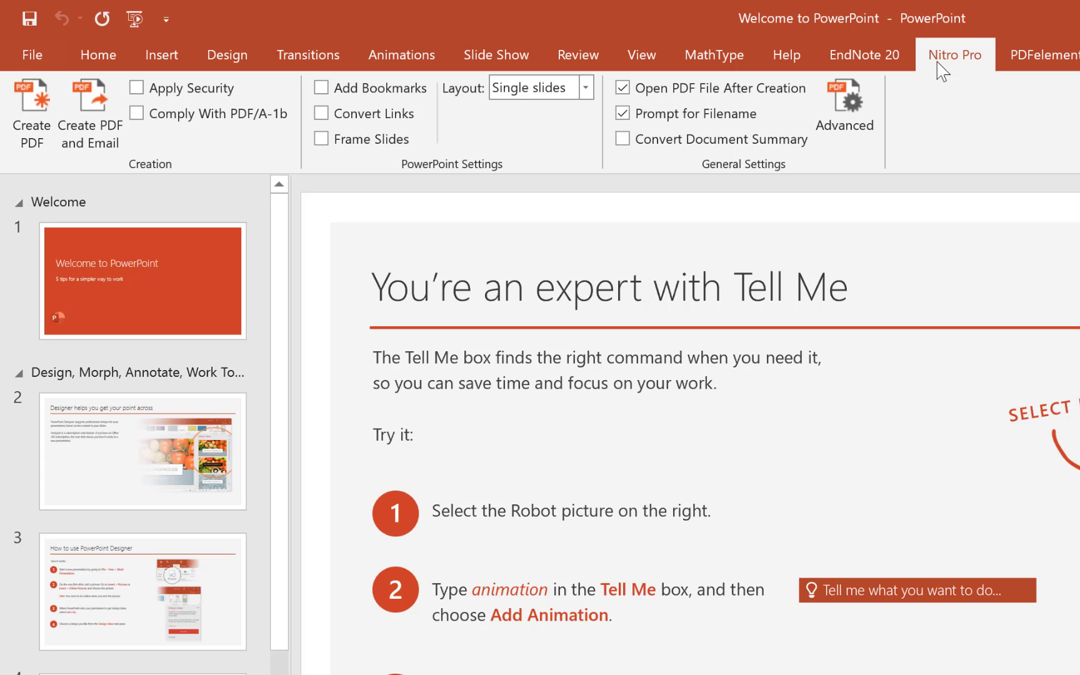
pyautogui.moveTo(958, 62)
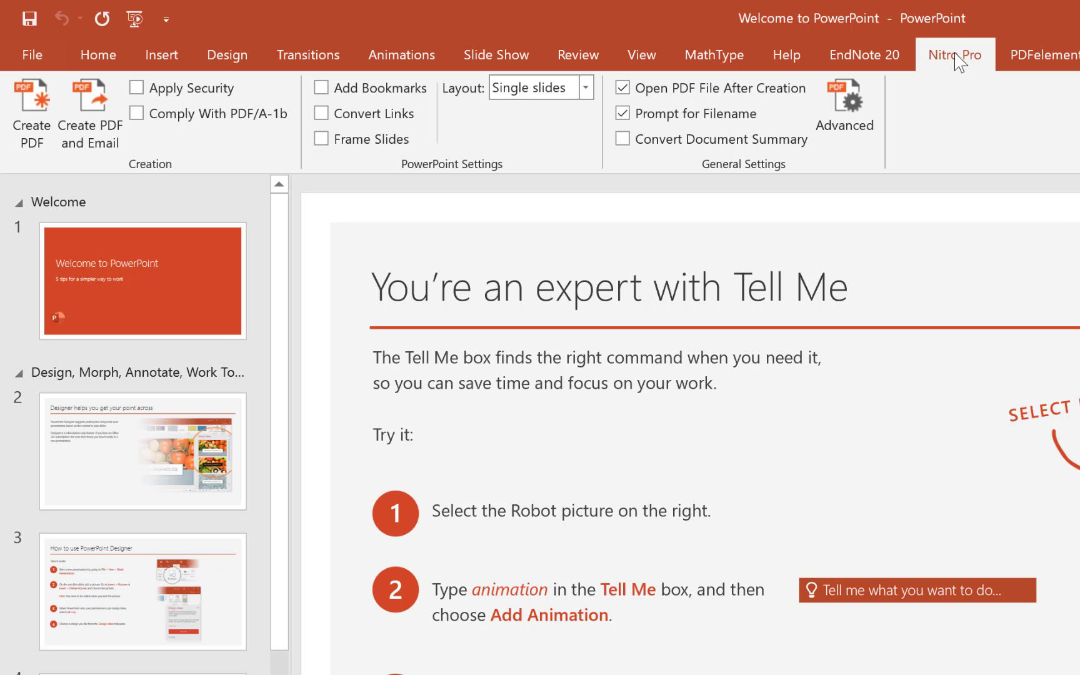
pyautogui.moveTo(971, 62)
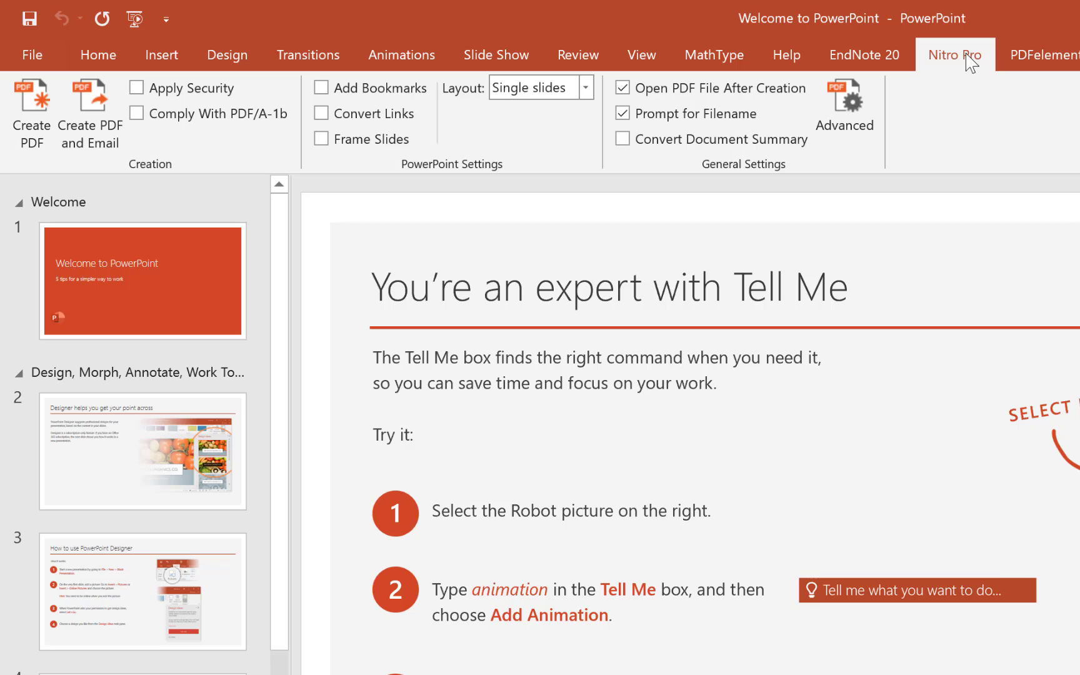
pyautogui.moveTo(950, 65)
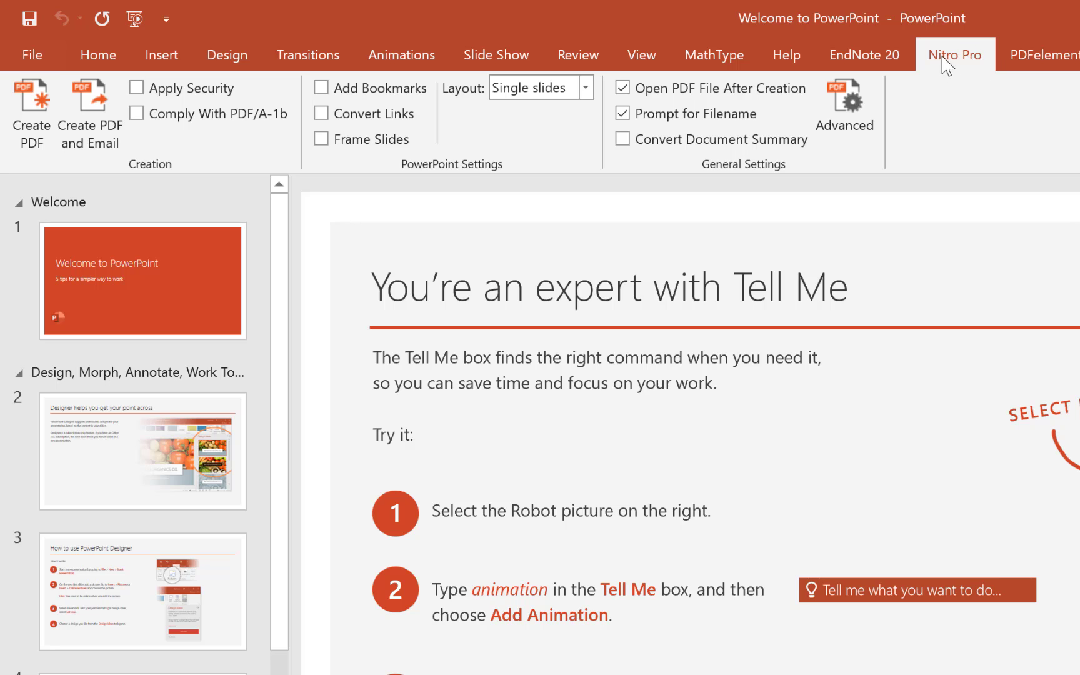
pyautogui.moveTo(30, 110)
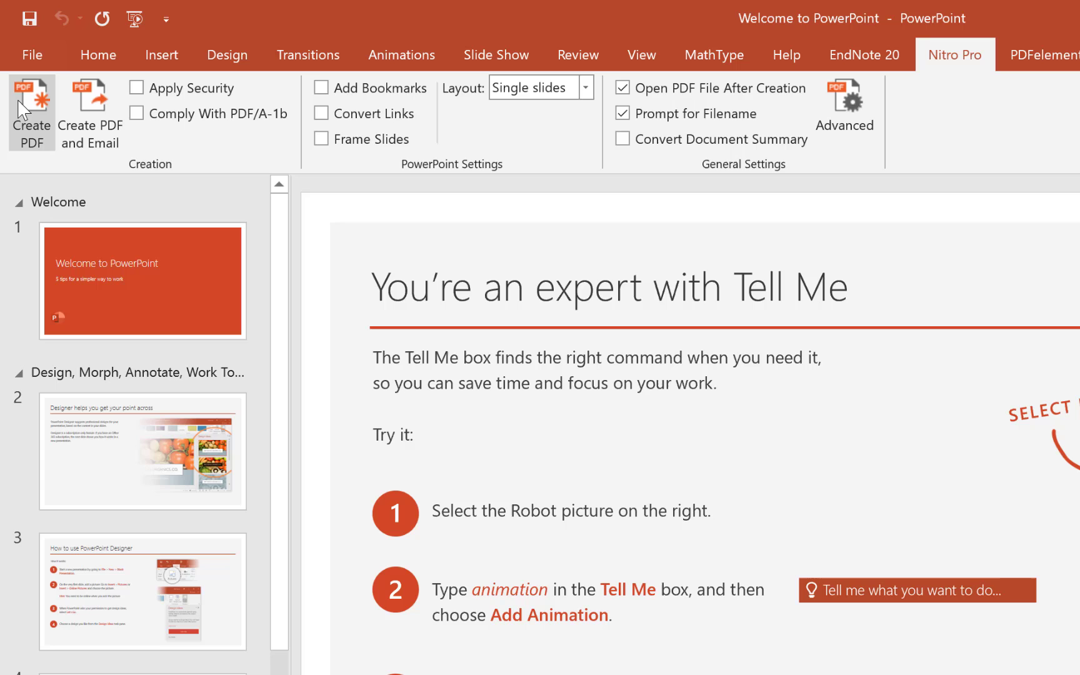
# Start Nitro Create PDF, save the presentation, target Videos > PPT in PDF as 'PDF of PPT'
pyautogui.click(30, 113)
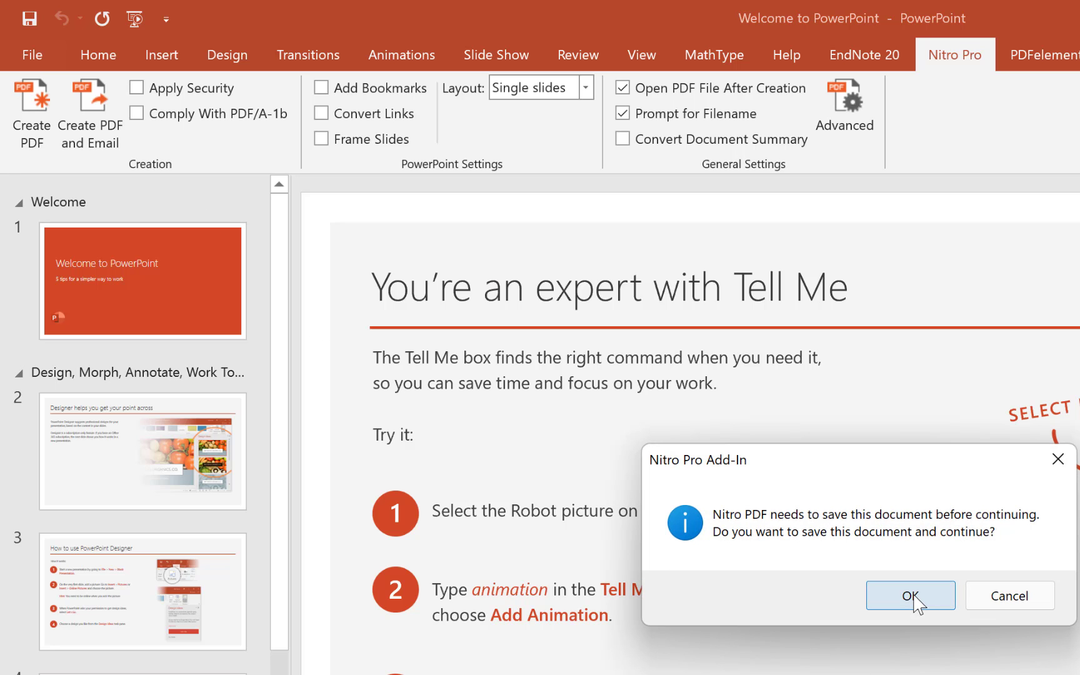
pyautogui.click(911, 595)
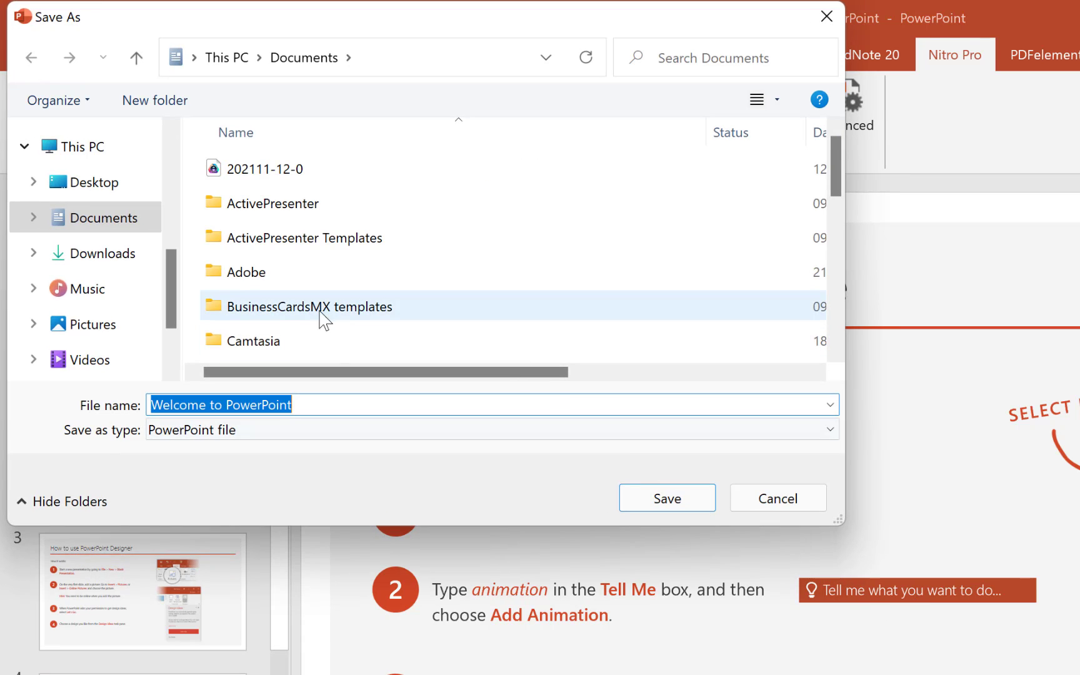
pyautogui.moveTo(87, 324)
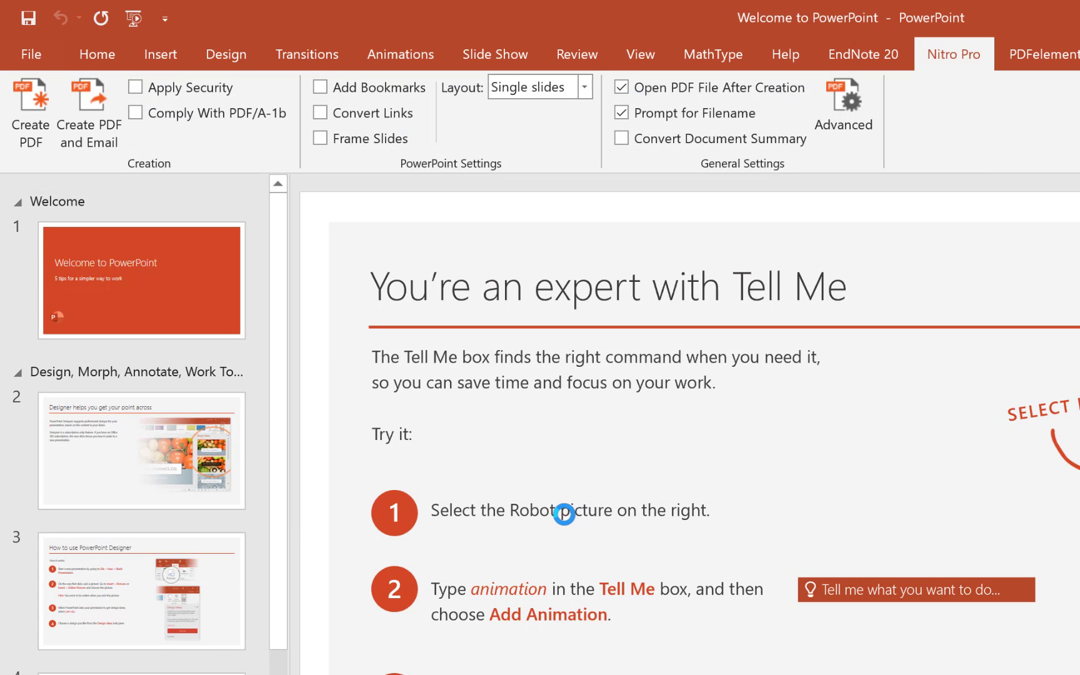
pyautogui.click(28, 110)
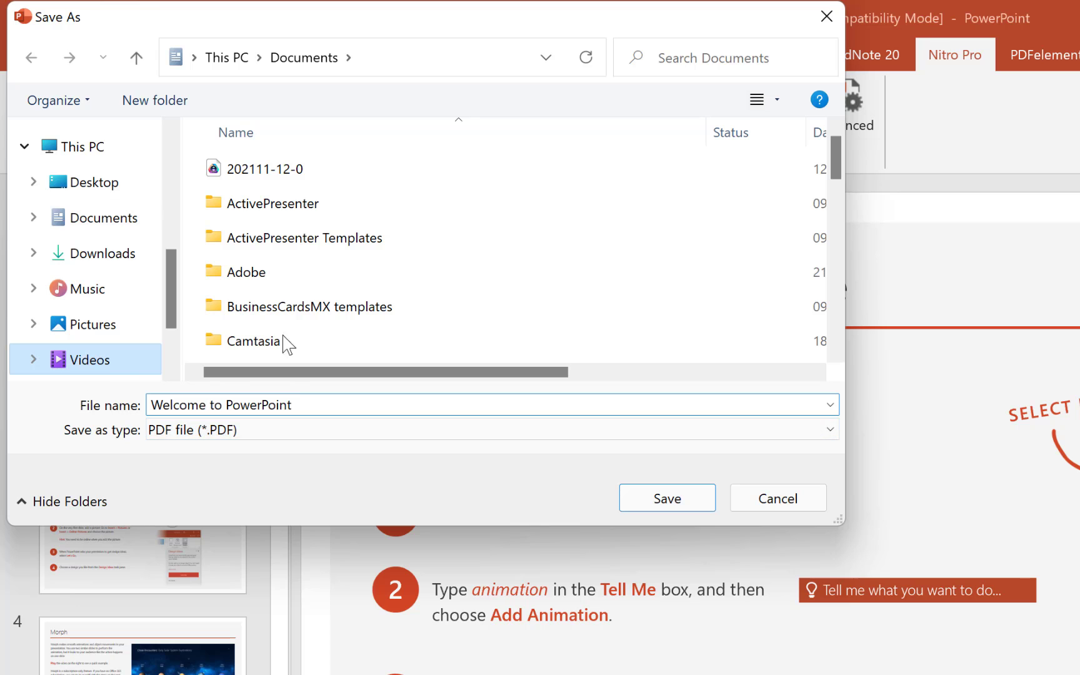
pyautogui.click(90, 359)
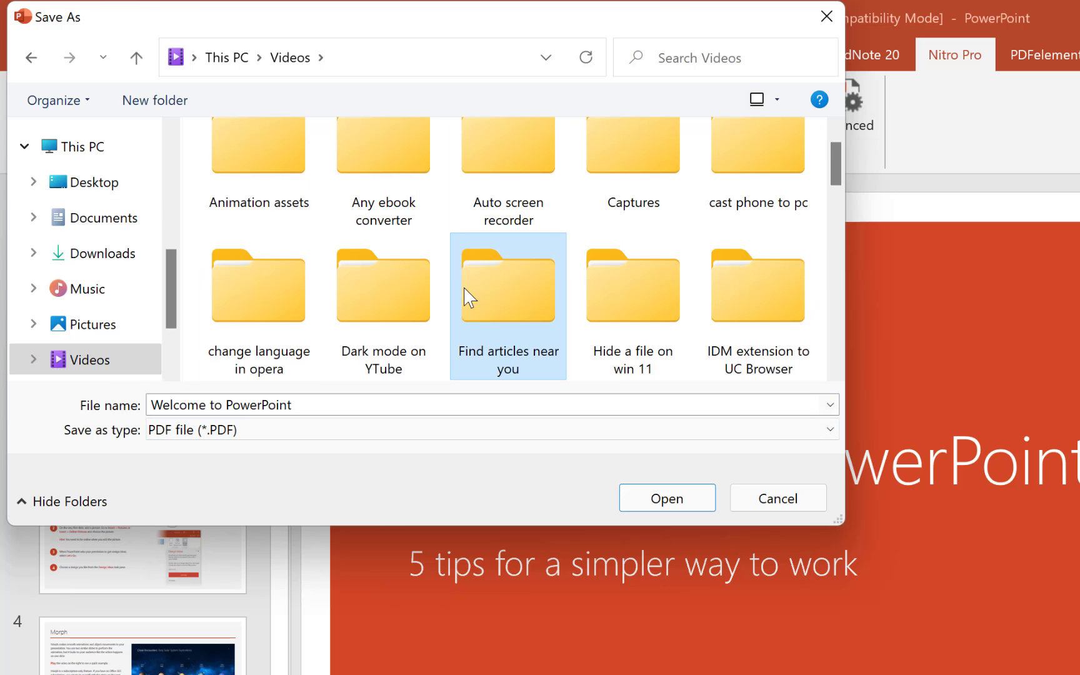
pyautogui.scroll(-3)
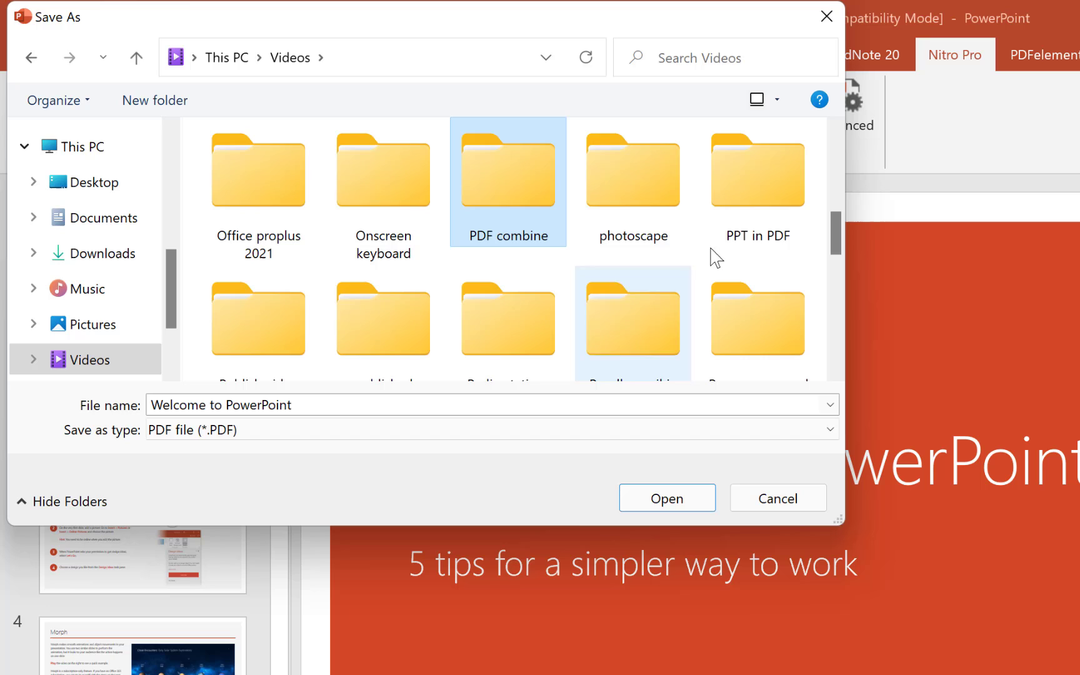
pyautogui.doubleClick(756, 170)
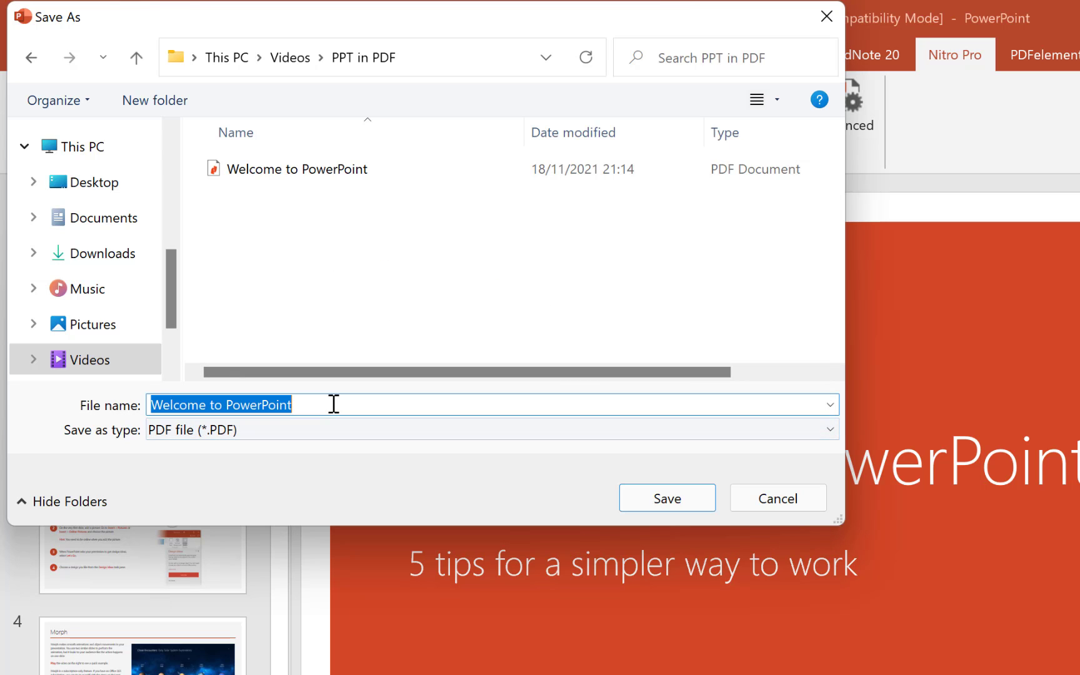
pyautogui.write('PDF of PPT')
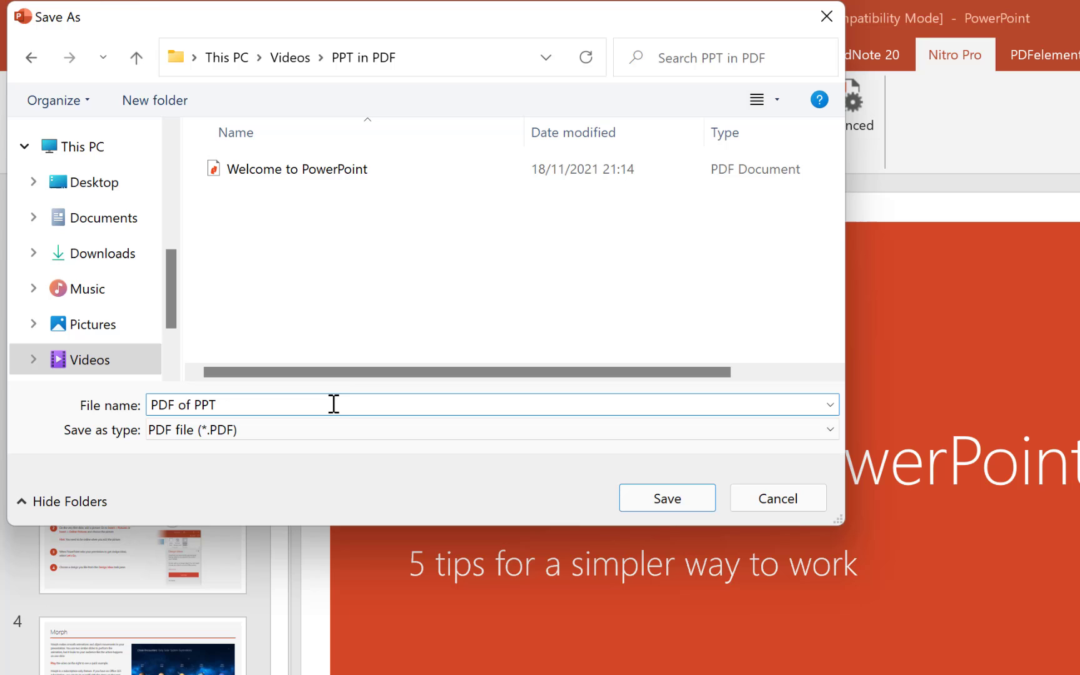
pyautogui.moveTo(122, 351)
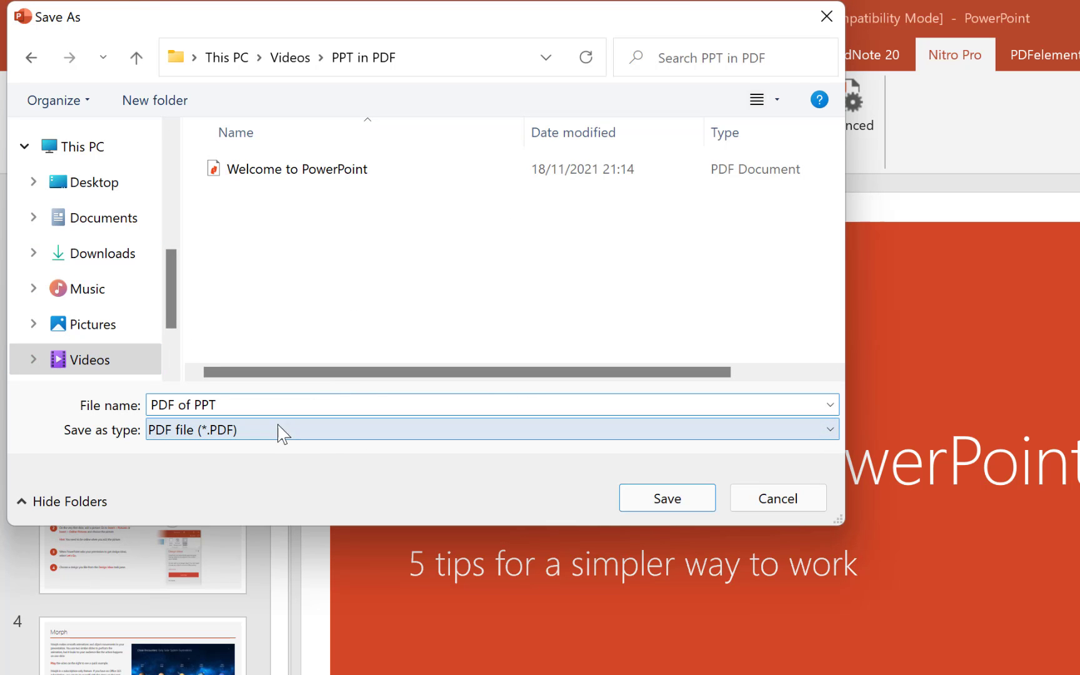
# Save to produce 'PDF of PPT.pdf', which opens in Nitro Pro
pyautogui.click(666, 497)
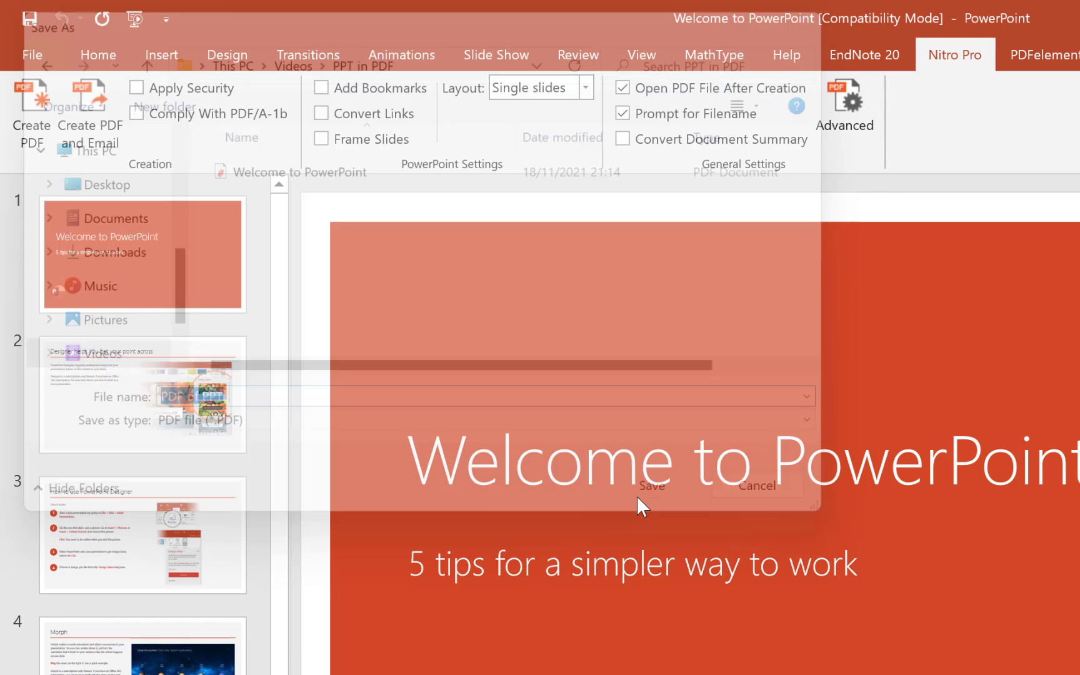
pyautogui.click(650, 485)
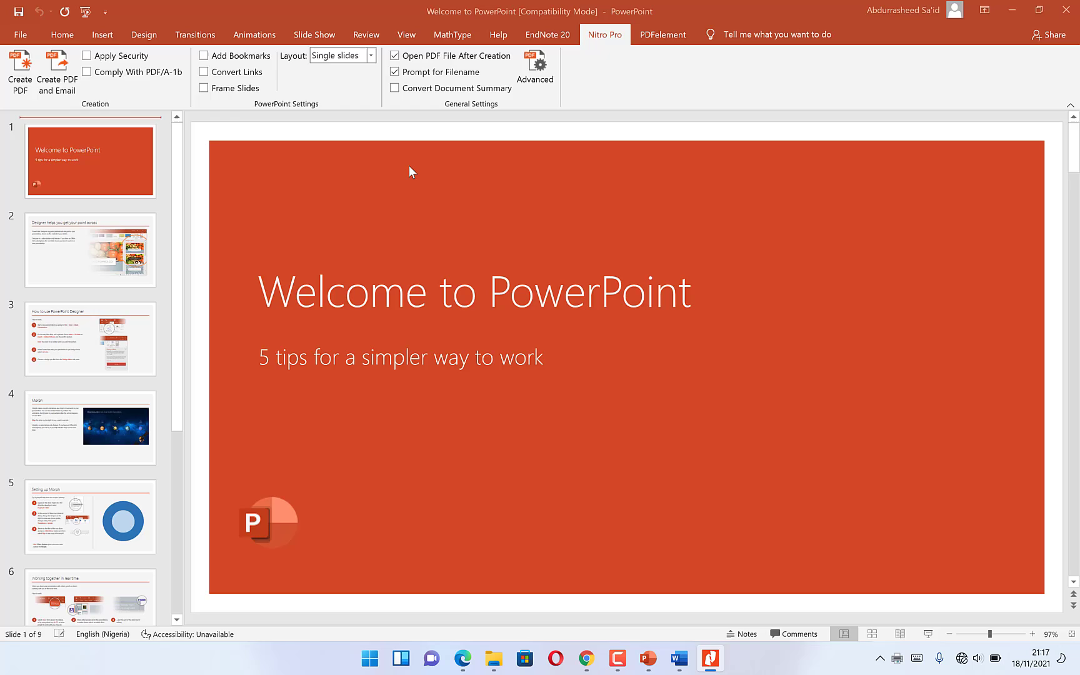
pyautogui.click(19, 72)
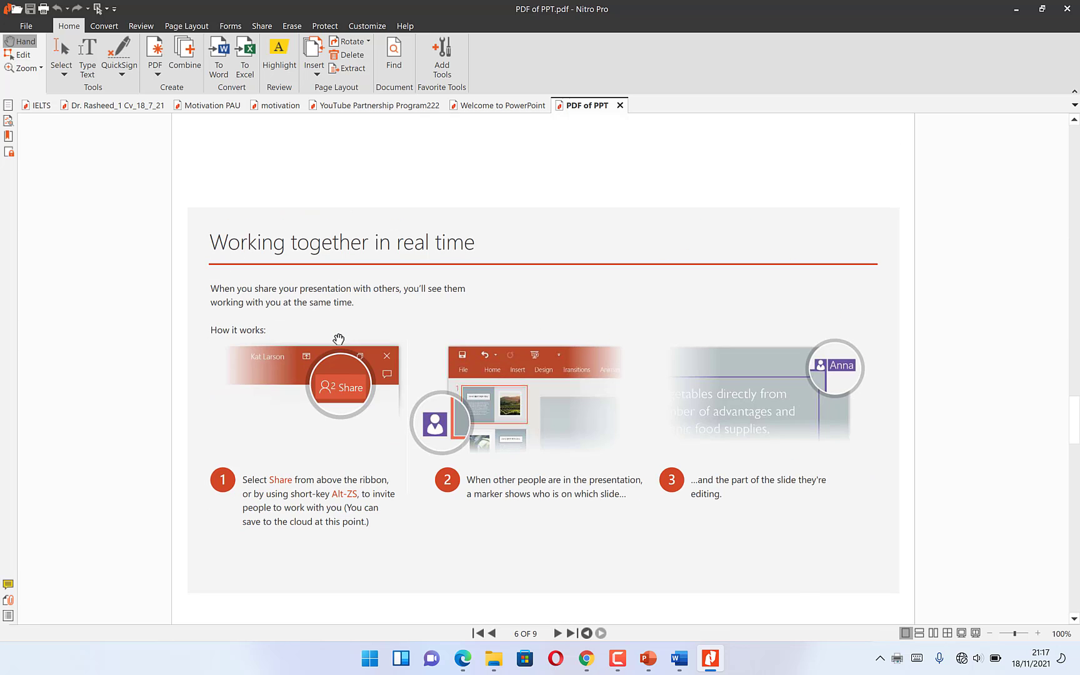
# Page through 'PDF of PPT.pdf', ending on the Morph slide, page 4
pyautogui.click(486, 633)
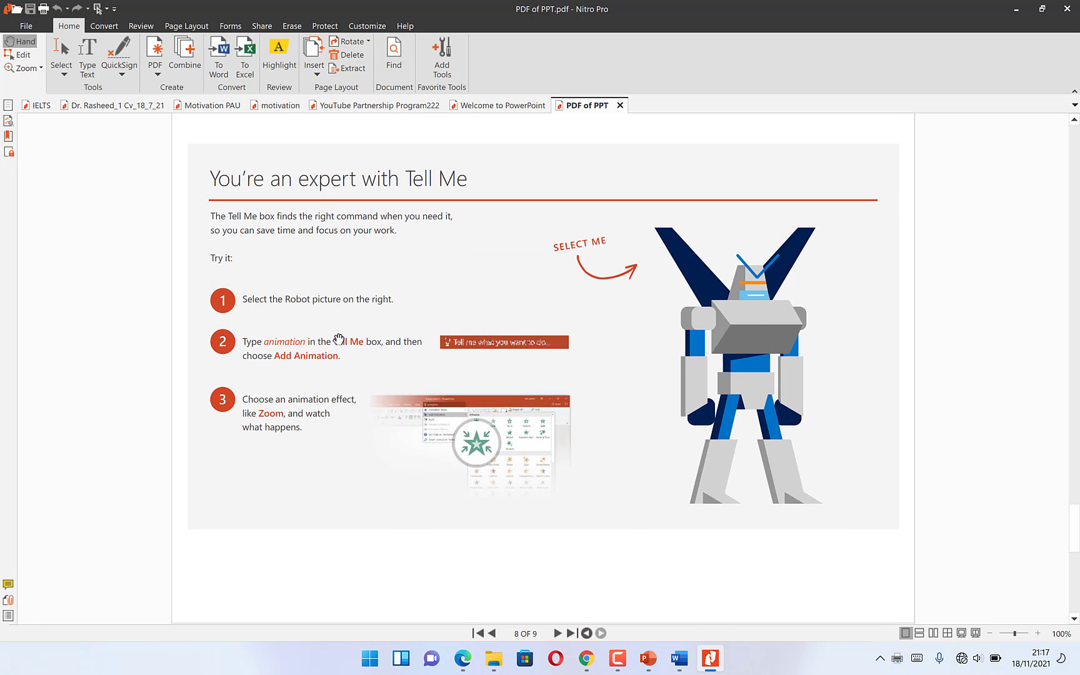
pyautogui.click(558, 633)
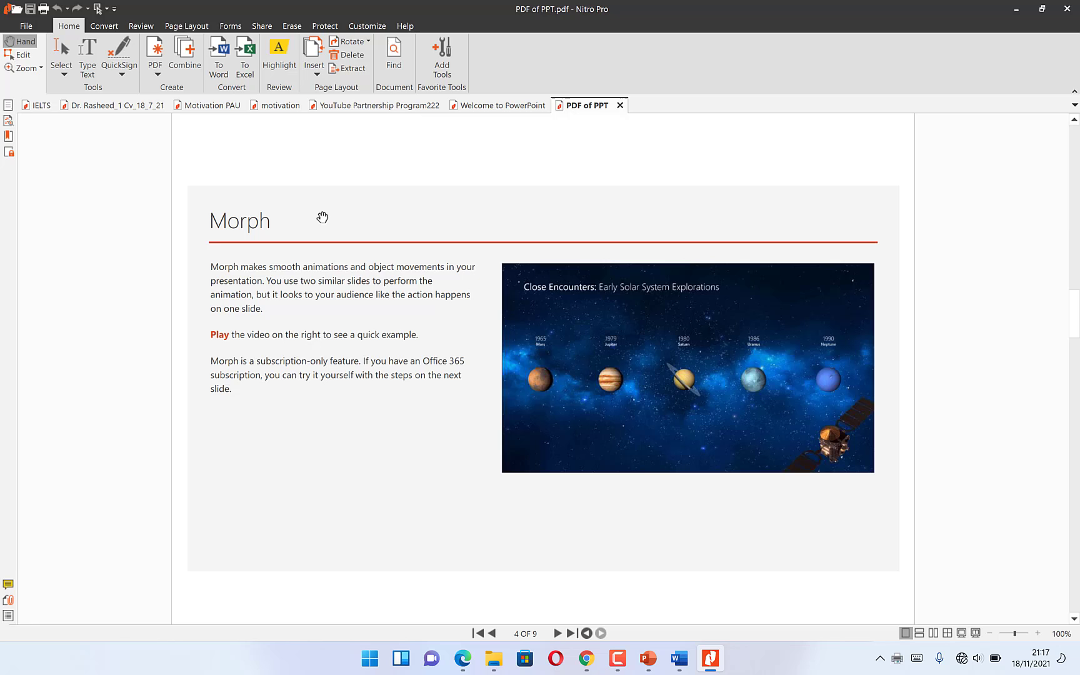
pyautogui.moveTo(277, 105)
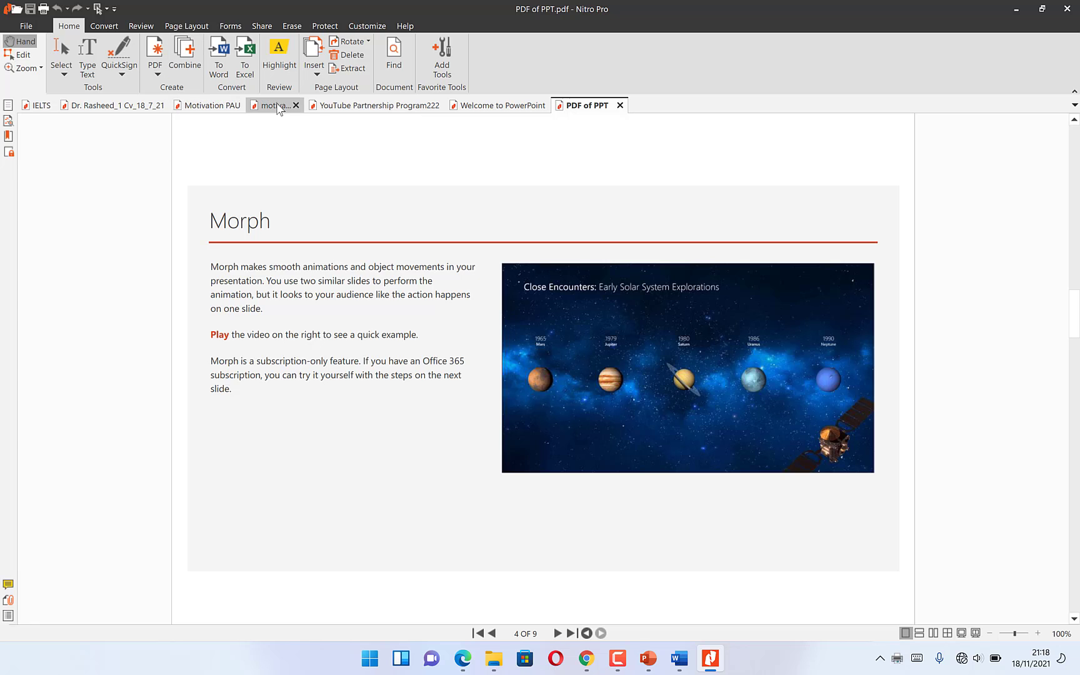
pyautogui.moveTo(103, 26)
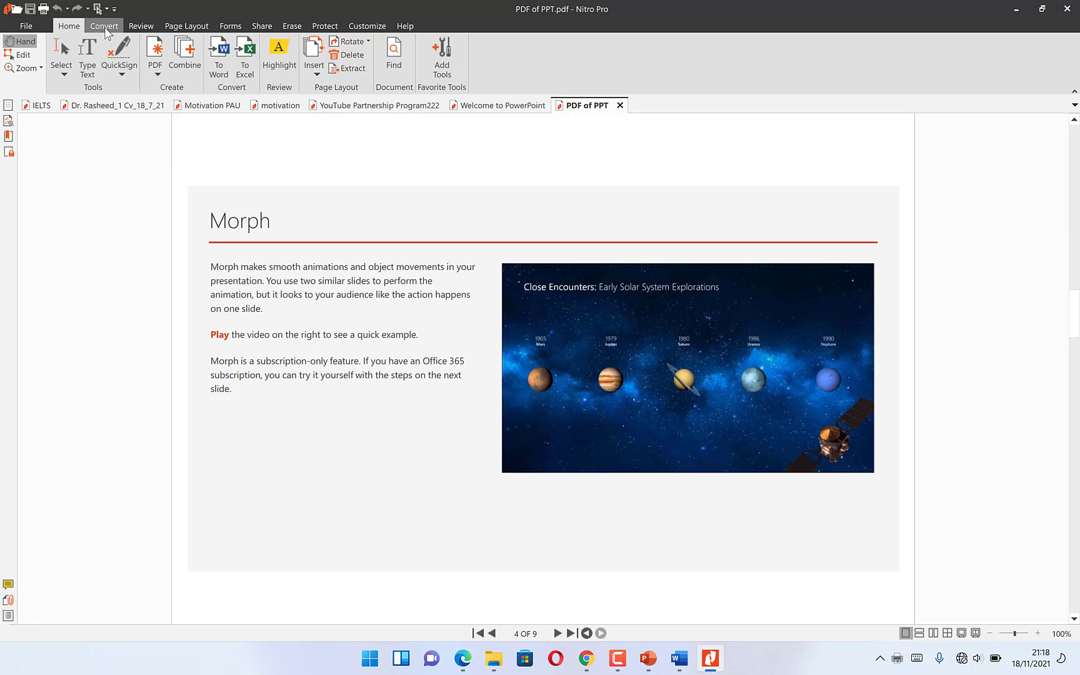
# Show Nitro Pro's Convert tab listing Word, Excel, PowerPoint and PDF/A formats
pyautogui.click(105, 25)
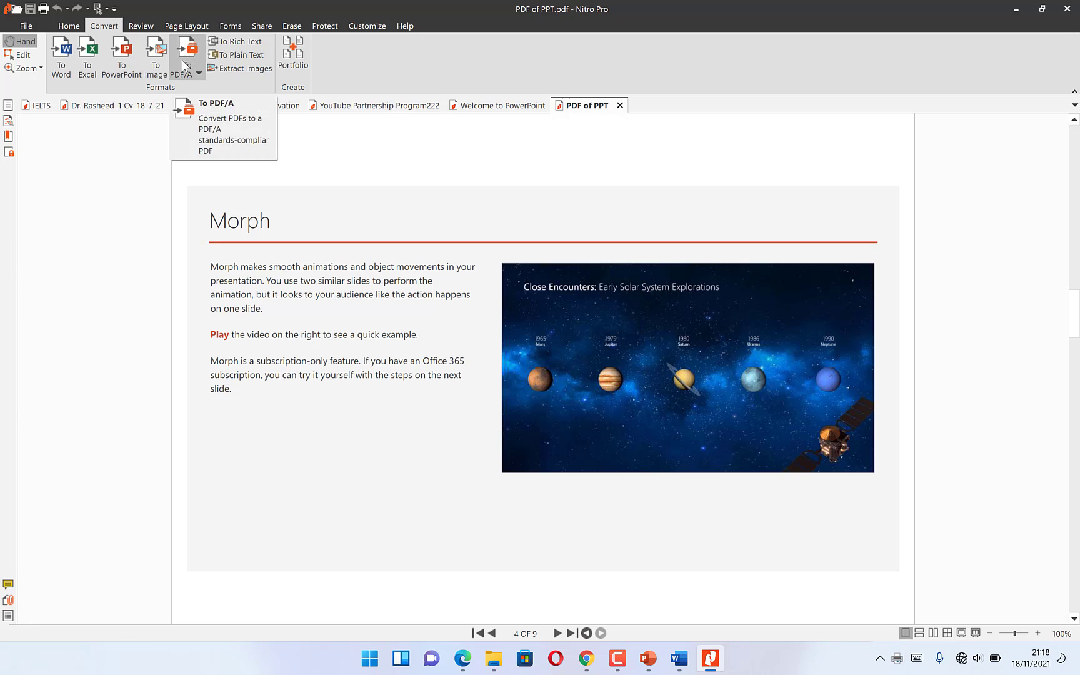
pyautogui.moveTo(121, 55)
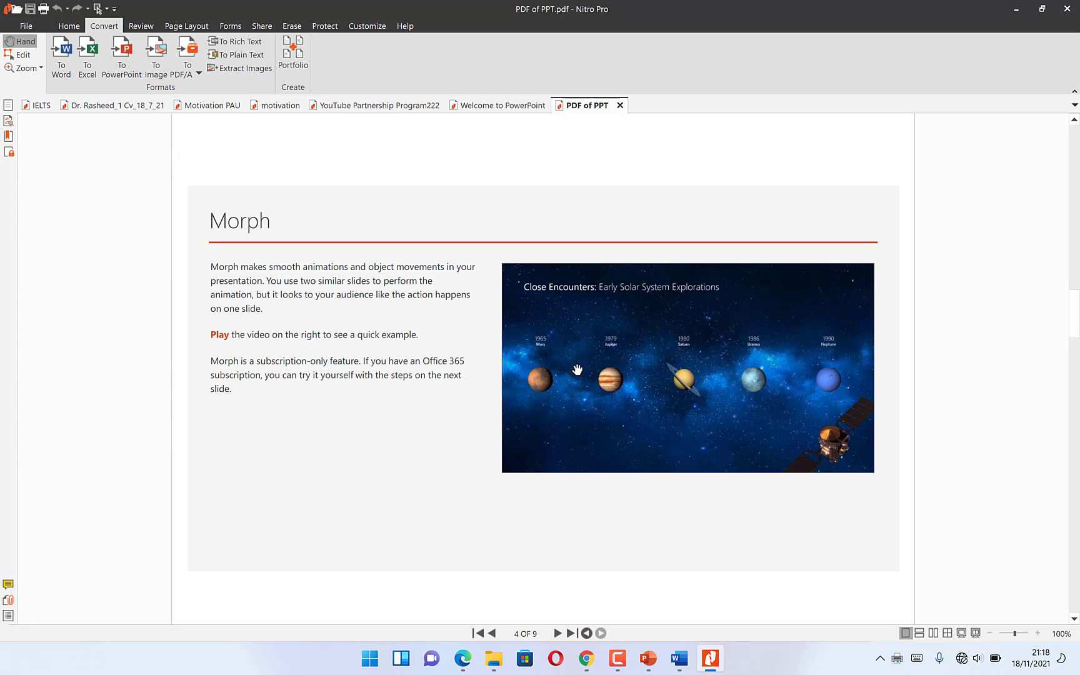
pyautogui.moveTo(792, 244)
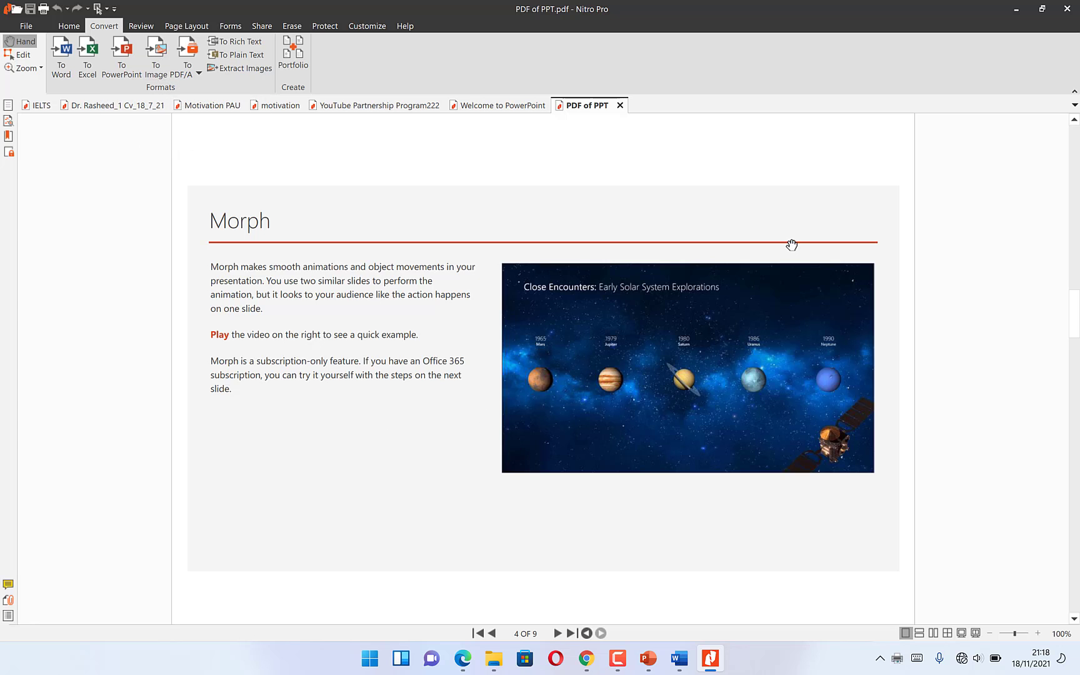
pyautogui.moveTo(495, 341)
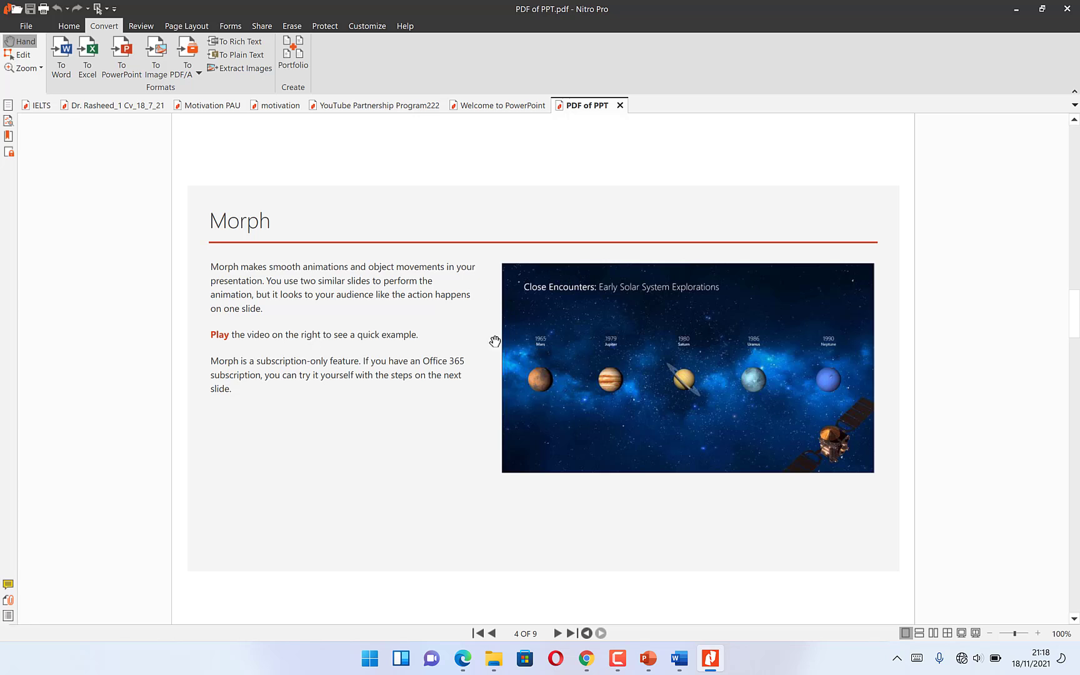
pyautogui.moveTo(576, 551)
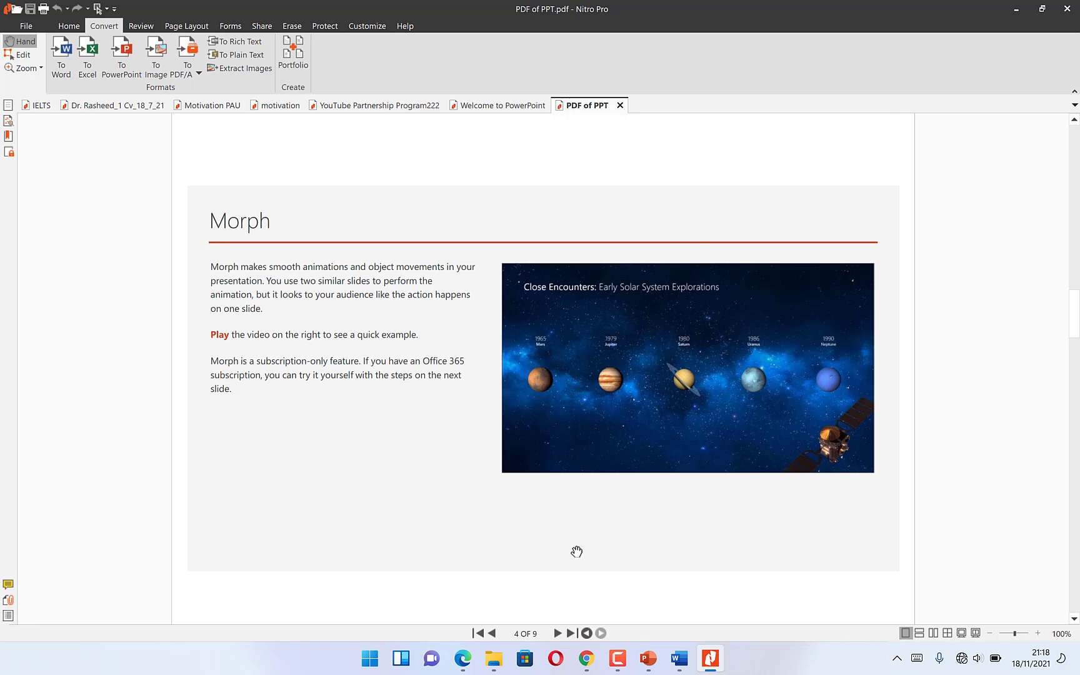
pyautogui.moveTo(488, 448)
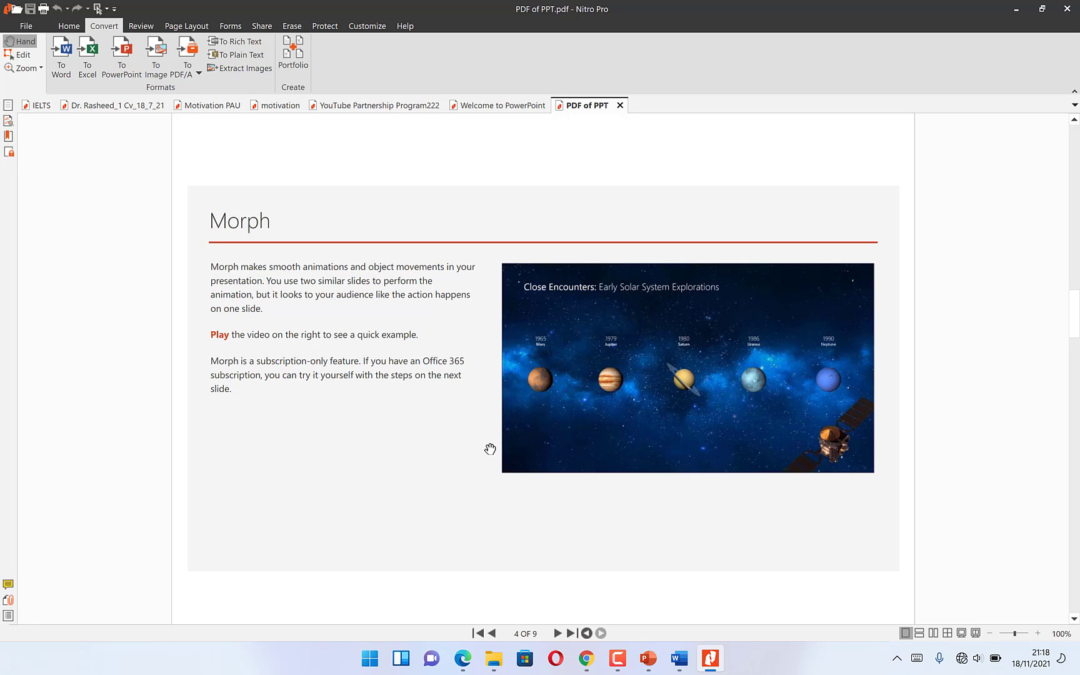
pyautogui.moveTo(415, 403)
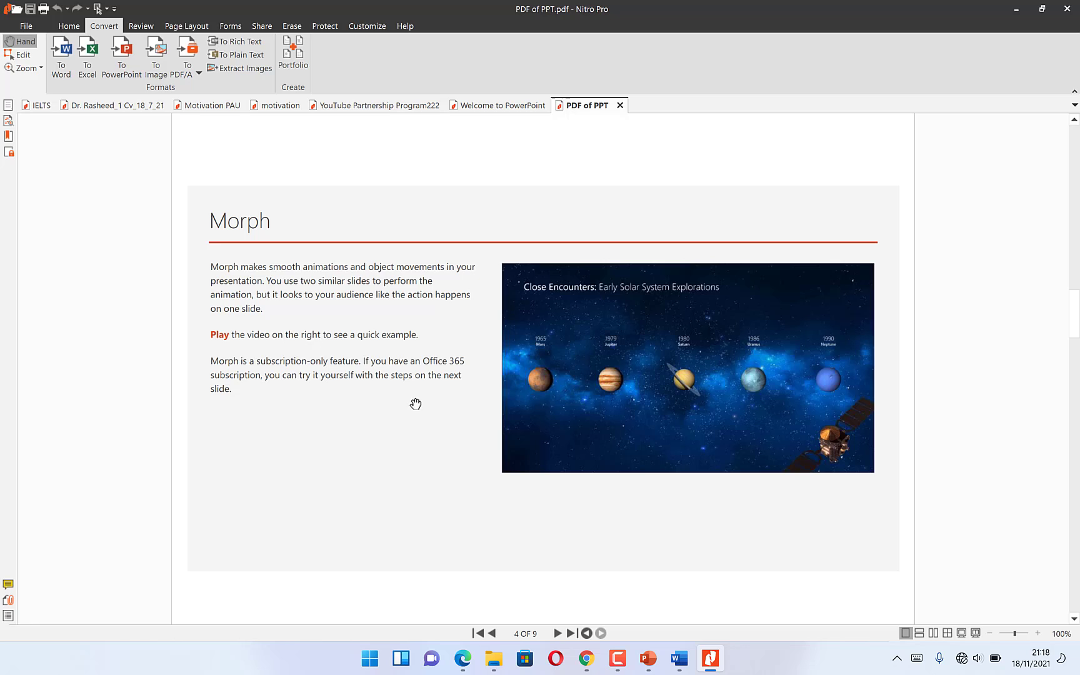
pyautogui.moveTo(401, 357)
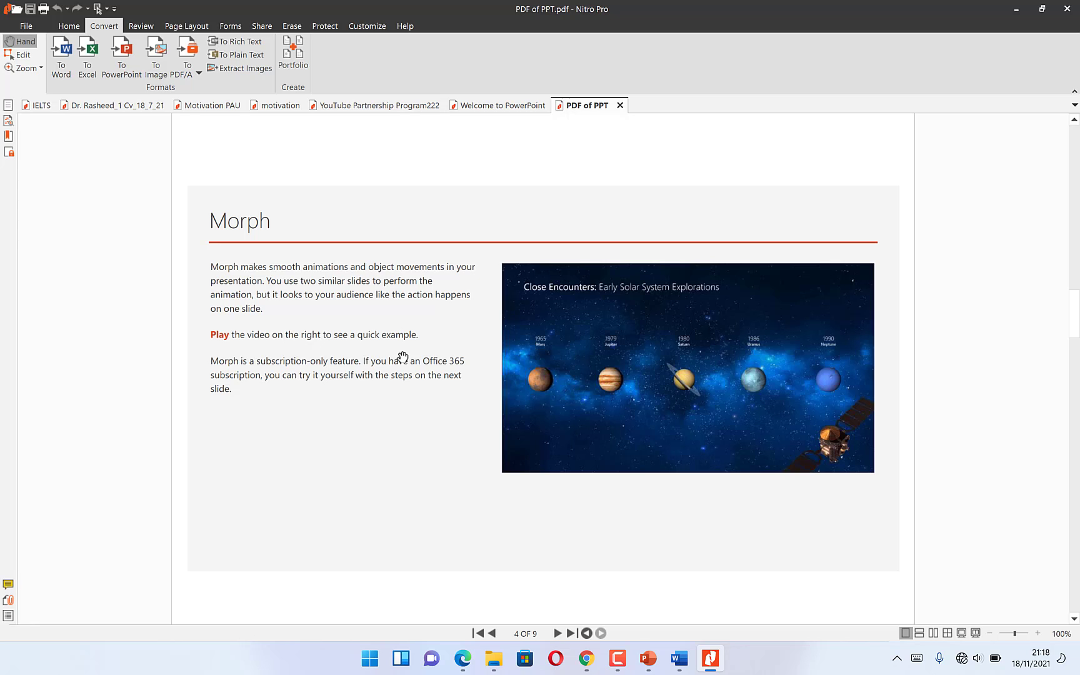
pyautogui.moveTo(317, 398)
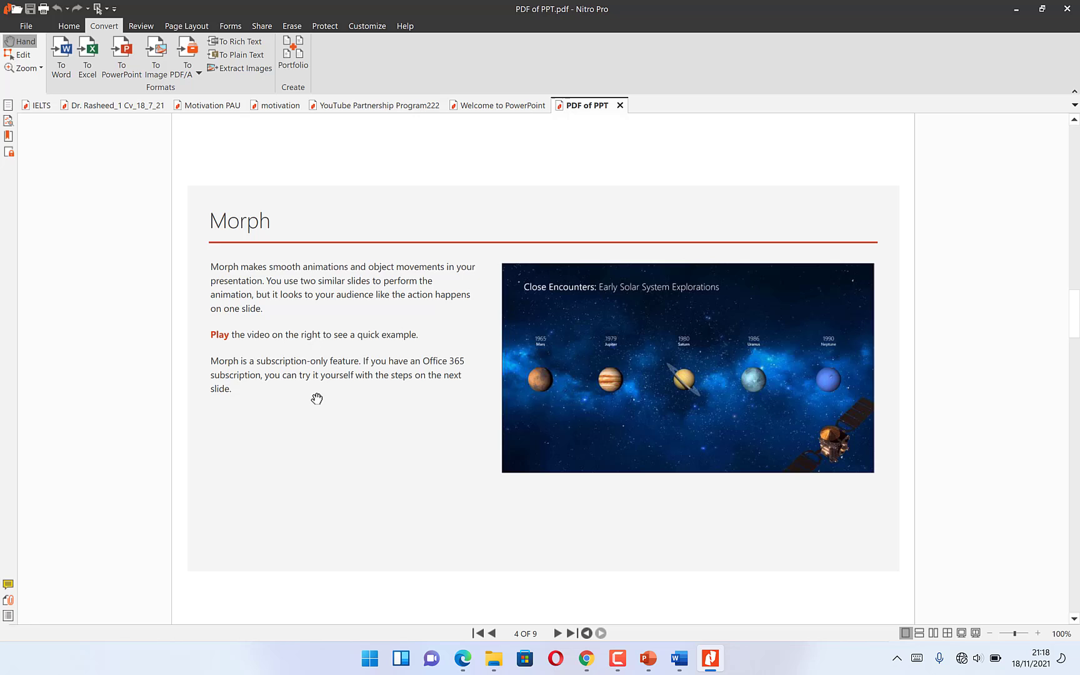
pyautogui.moveTo(346, 394)
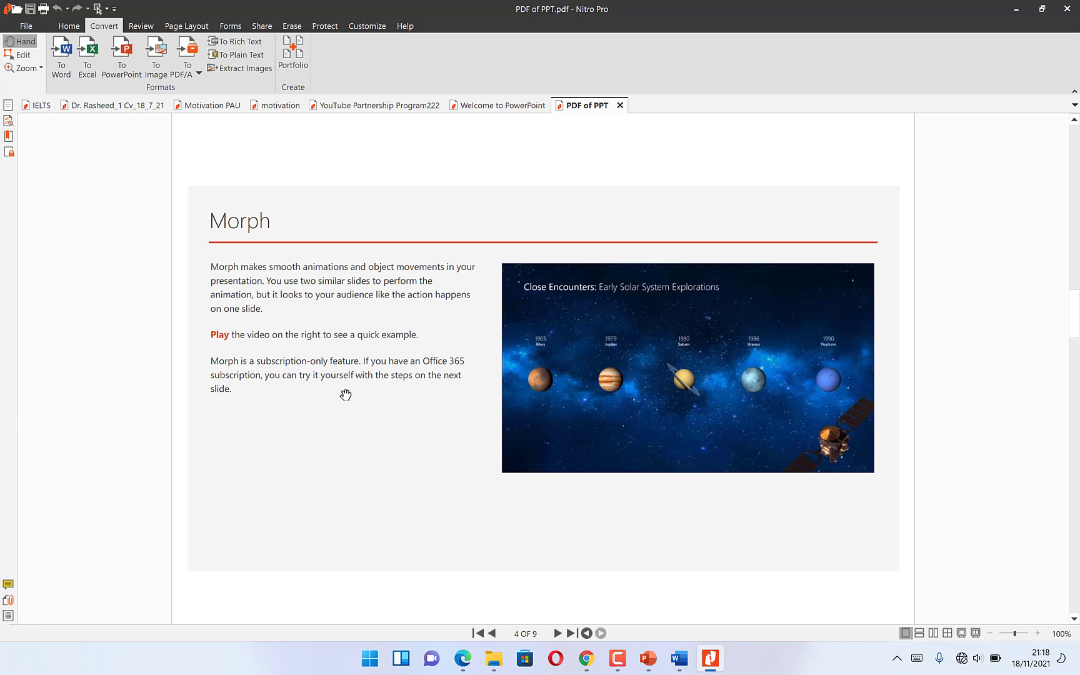
pyautogui.moveTo(357, 403)
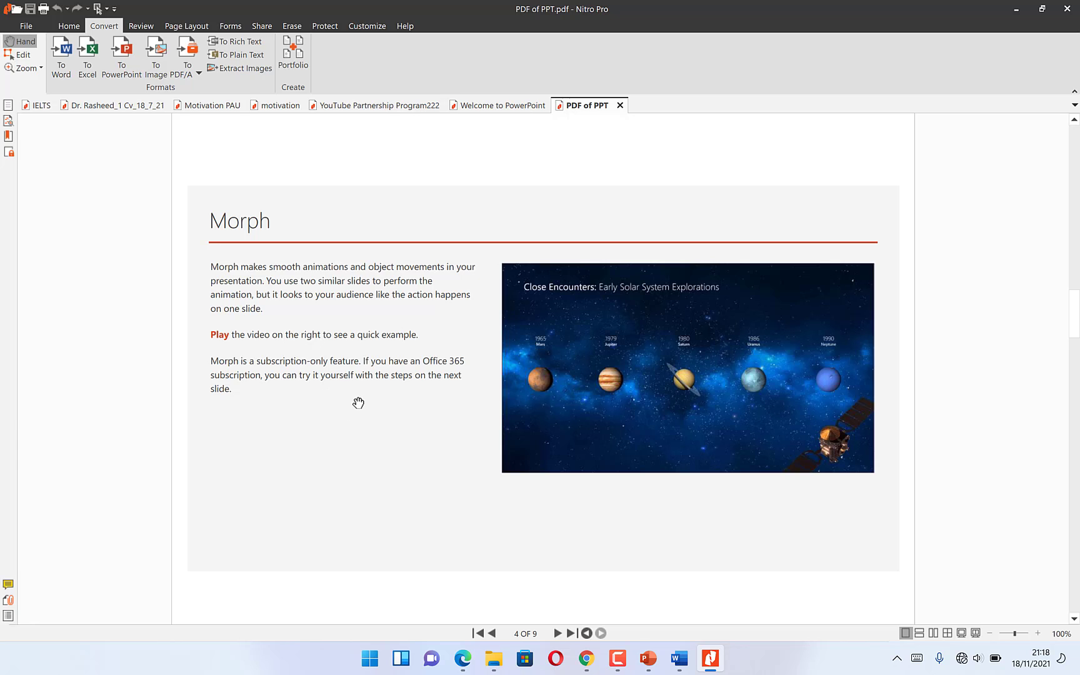